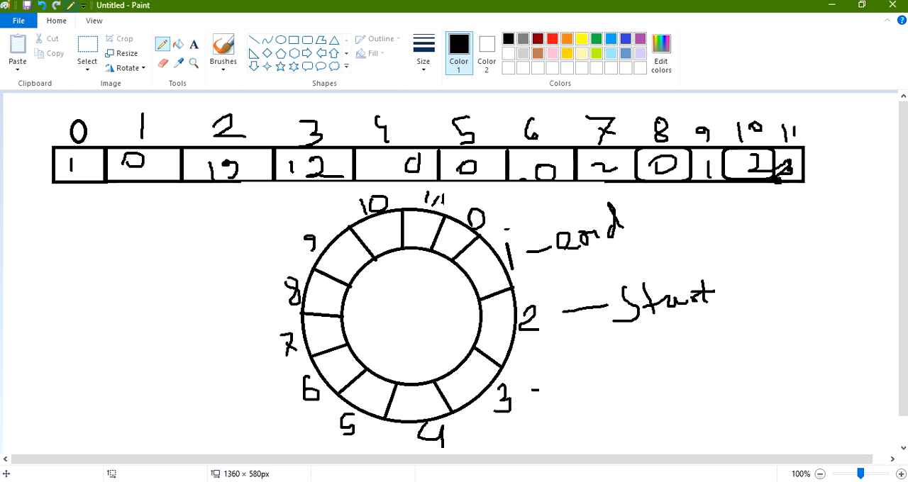
mouse_move(484, 193)
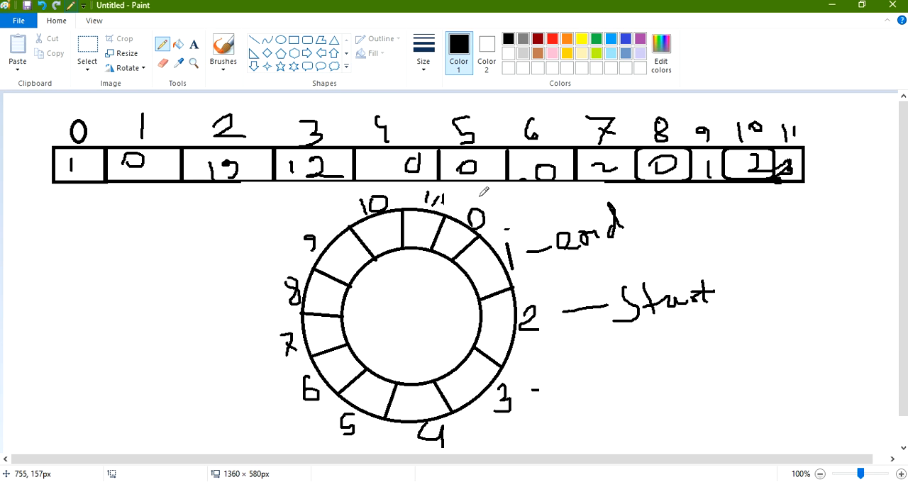
mouse_move(94, 207)
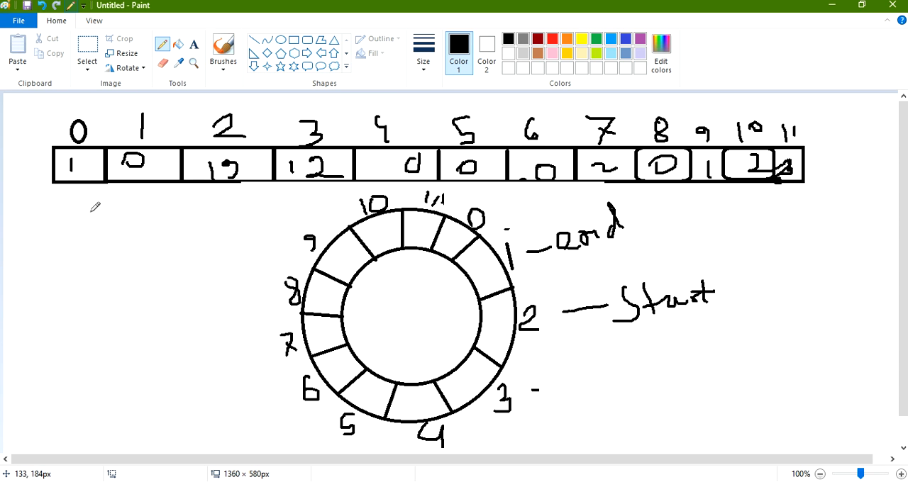
mouse_move(508, 139)
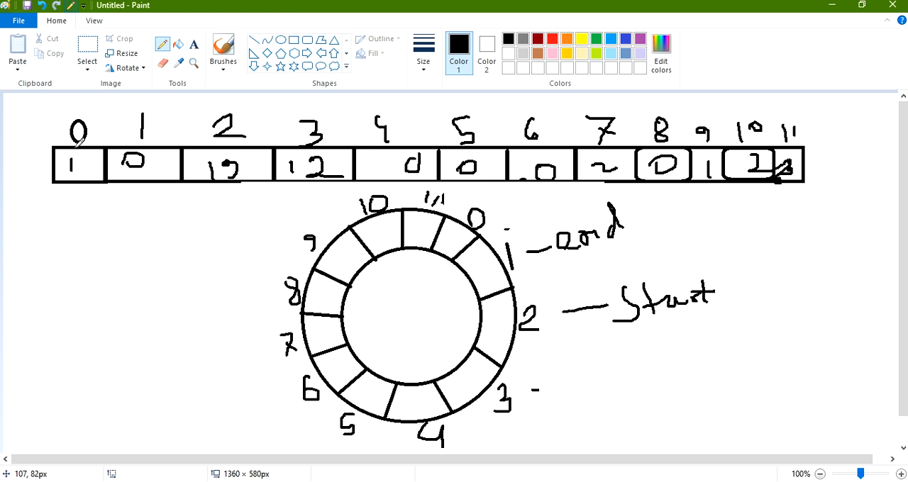
mouse_move(313, 119)
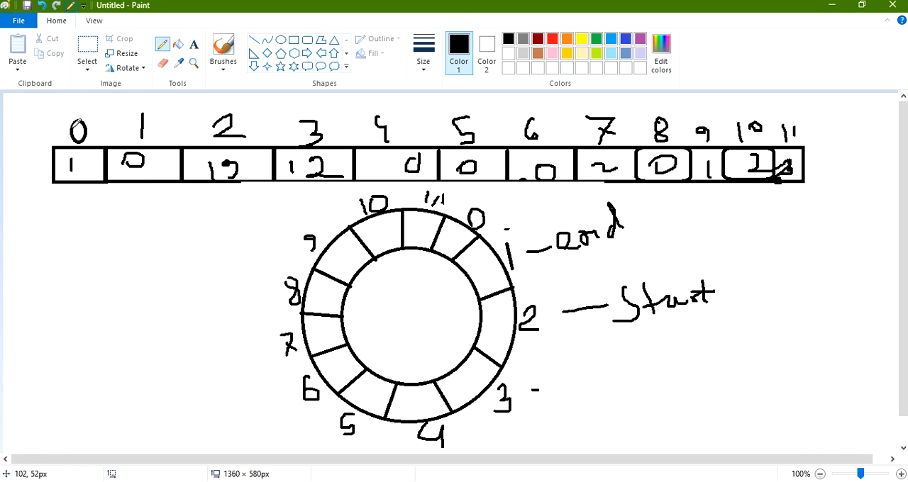
mouse_move(784, 131)
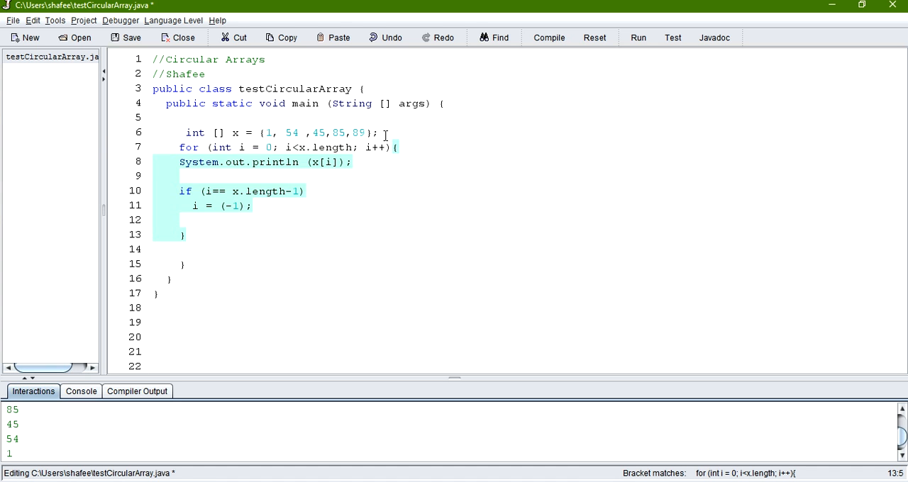
Comment out the if statement that resets the loop index on lines 10–11
click(204, 190)
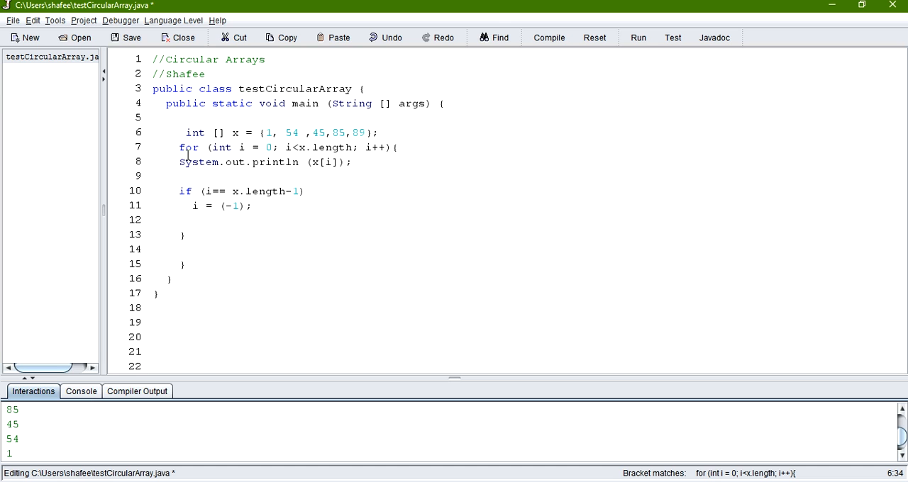
drag(206, 190, 253, 206)
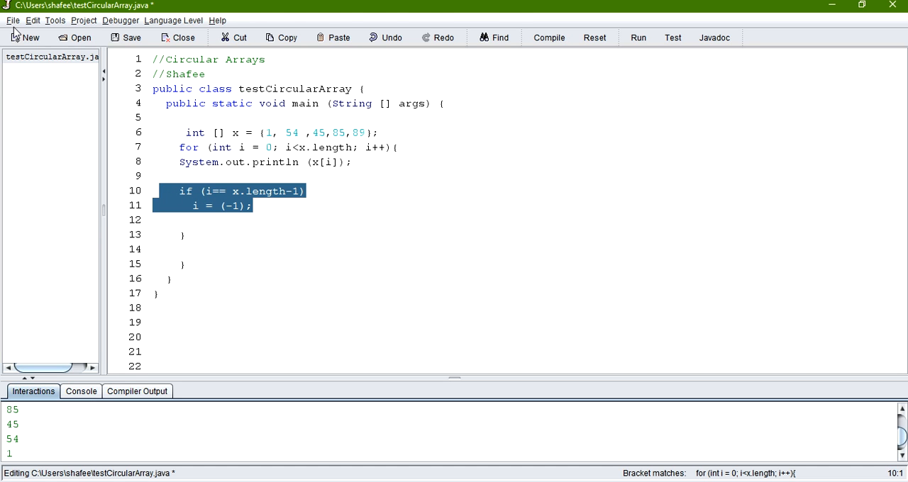
click(32, 19)
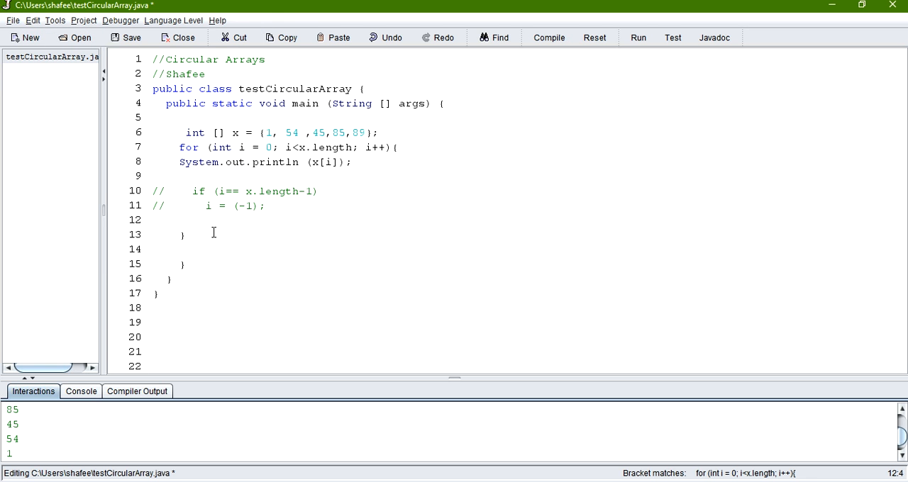
drag(150, 190, 266, 205)
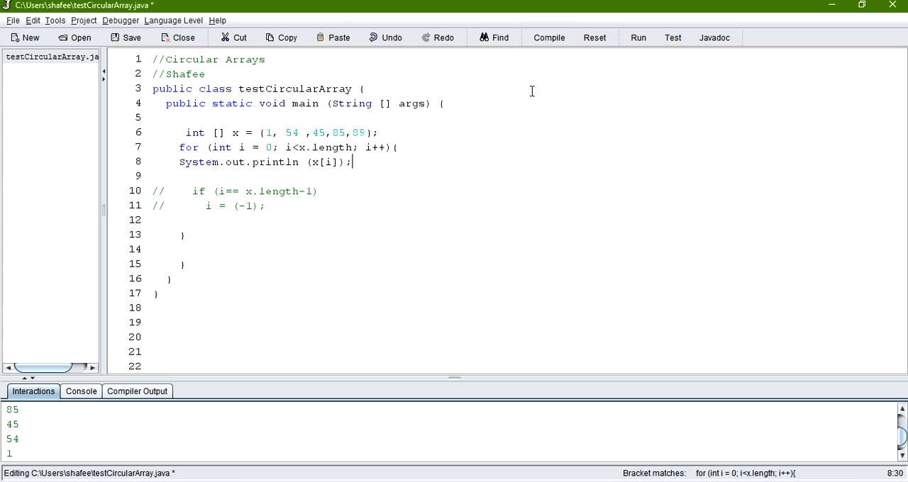
Delete the stray closing brace, compile, and run testCircularArray to print 1, 54, 45, 85, 89
click(548, 36)
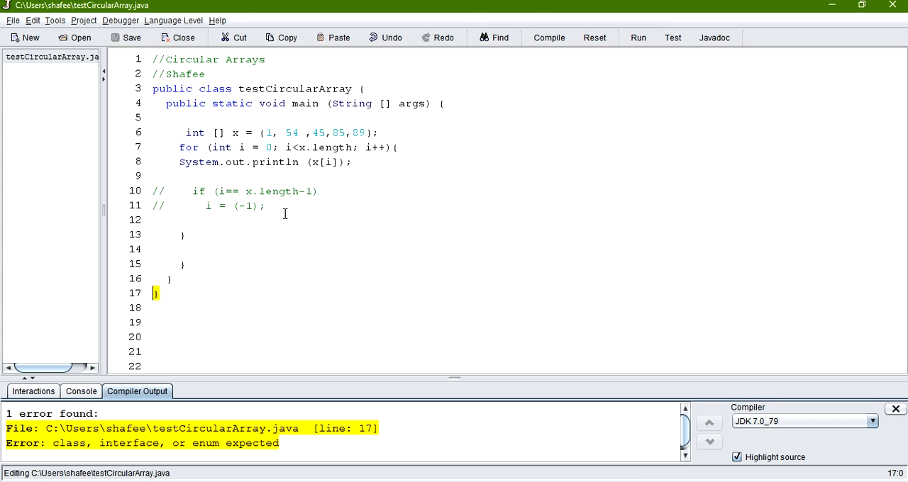
key(Backspace)
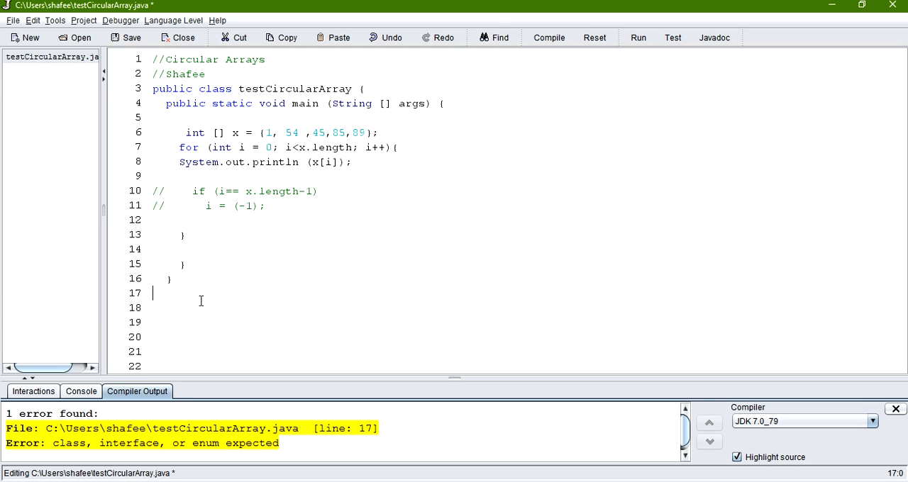
mouse_move(252, 213)
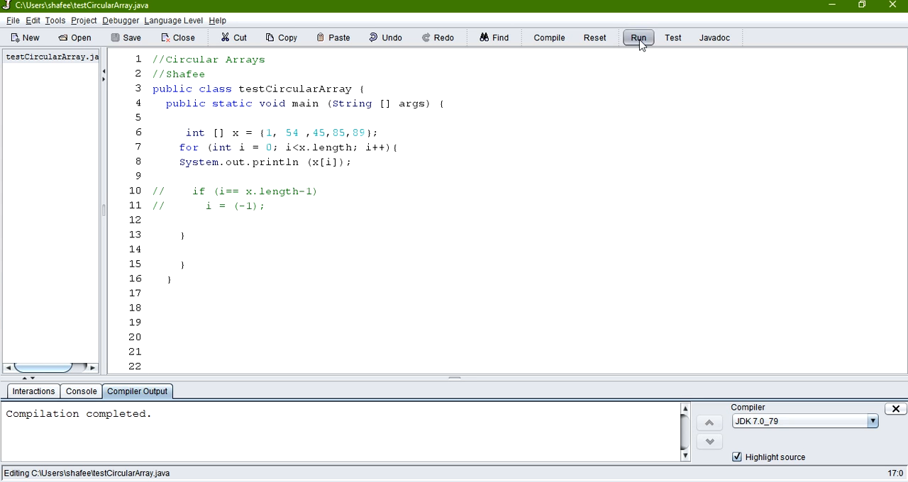
click(639, 37)
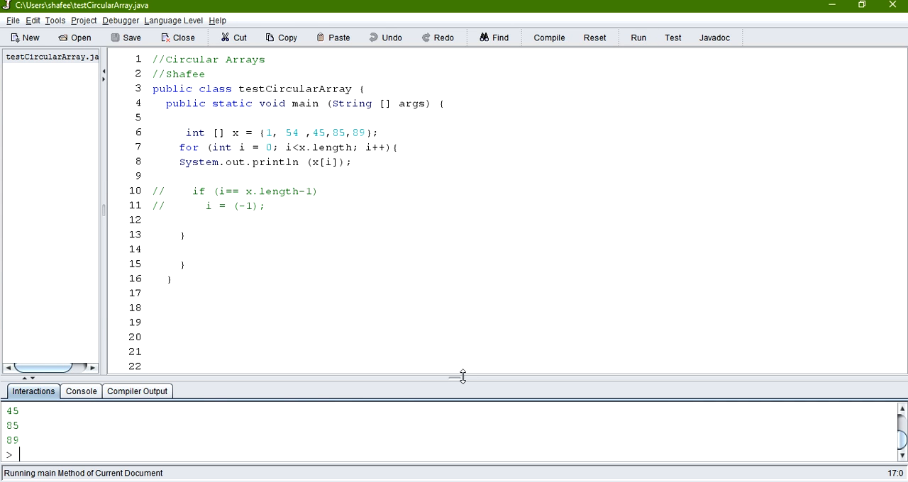
drag(463, 378, 447, 284)
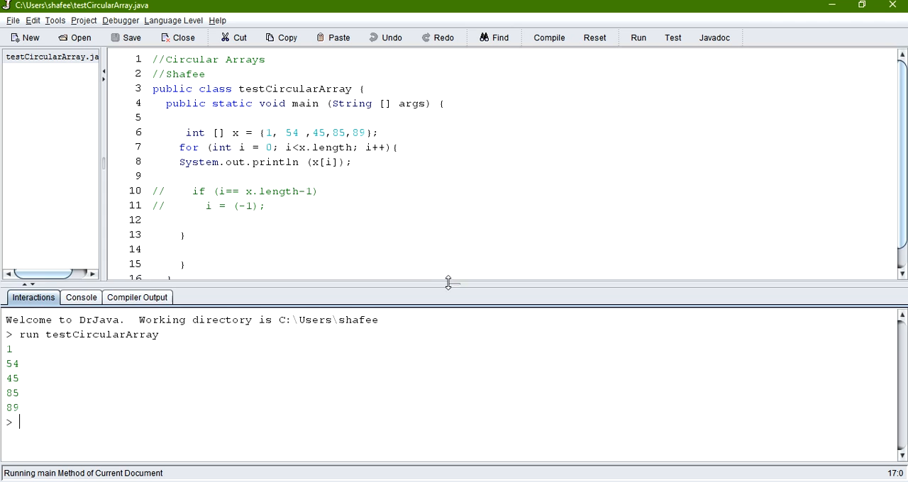
drag(448, 283, 449, 321)
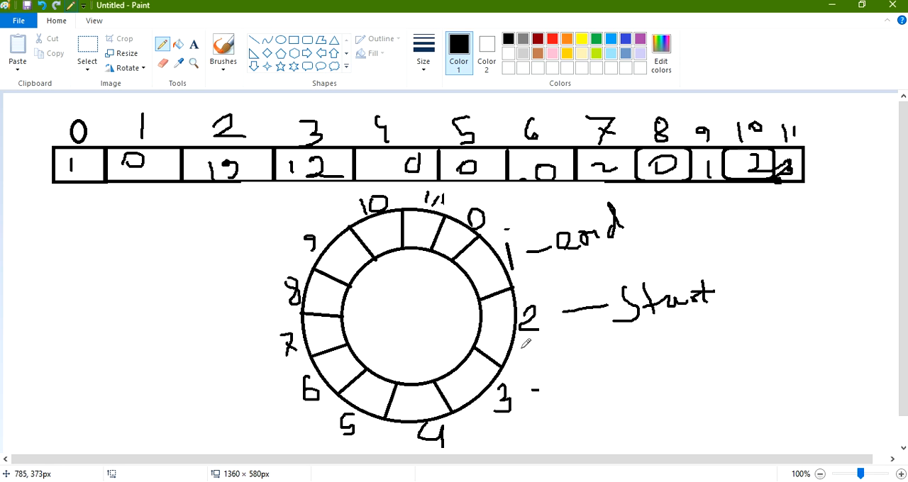
mouse_move(447, 389)
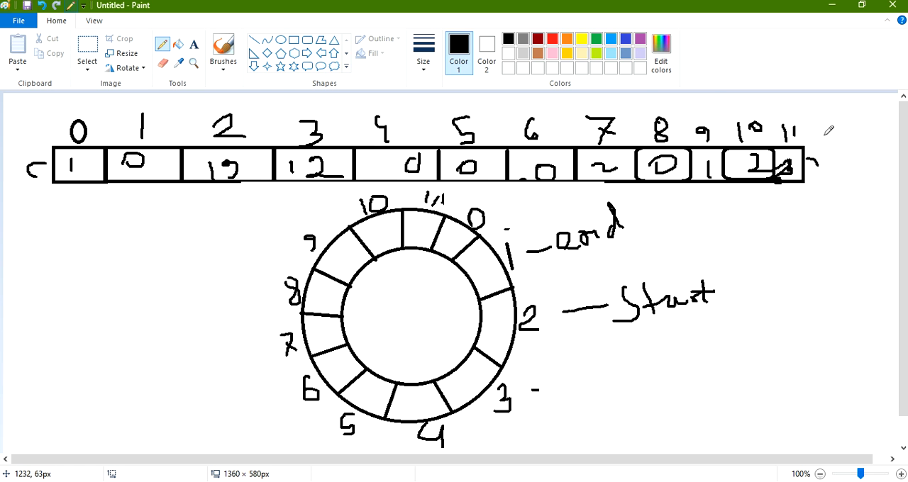
mouse_move(526, 244)
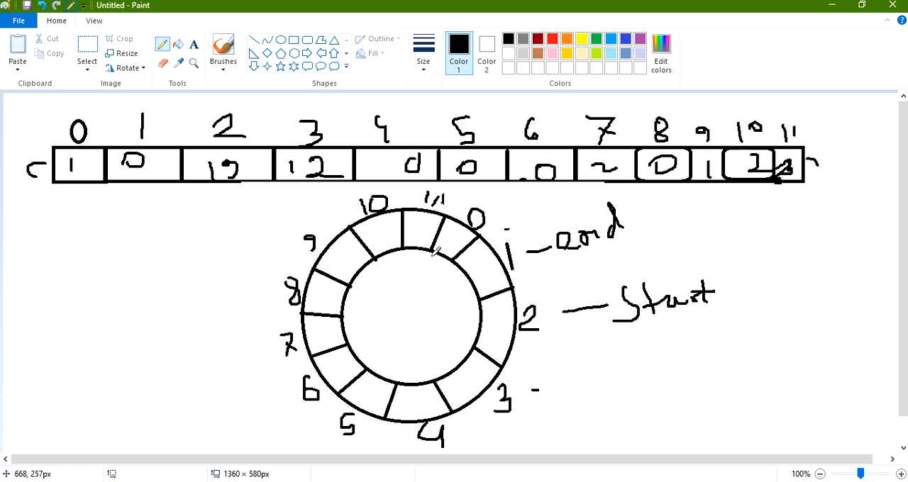
mouse_move(482, 220)
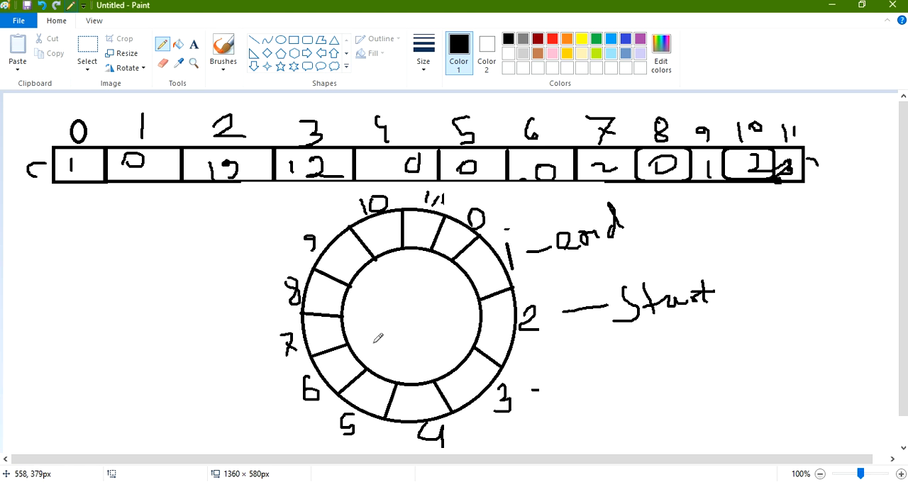
mouse_move(323, 198)
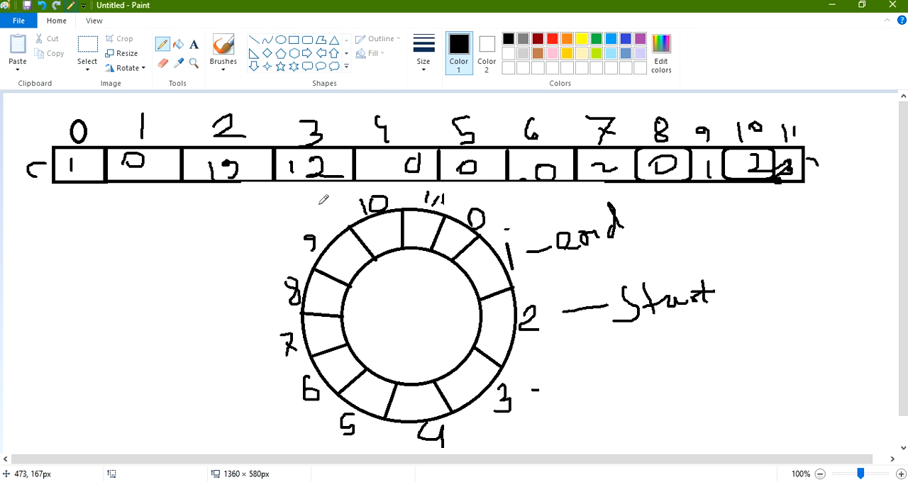
mouse_move(77, 295)
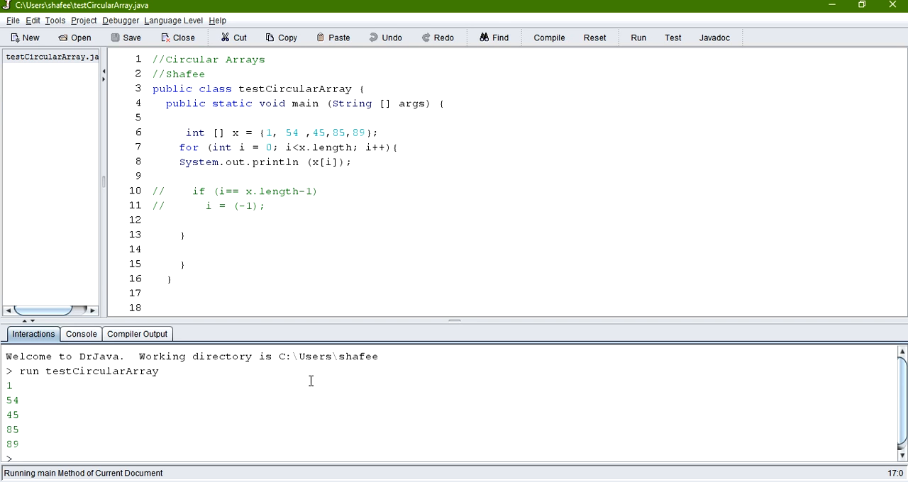
mouse_move(272, 251)
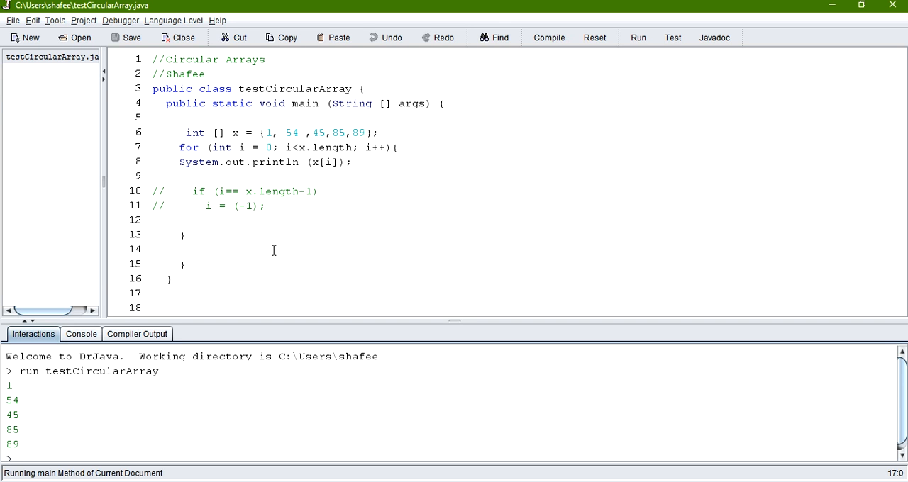
Uncomment lines 10–11 to restore the if statement resetting the index to -1
drag(154, 191, 266, 206)
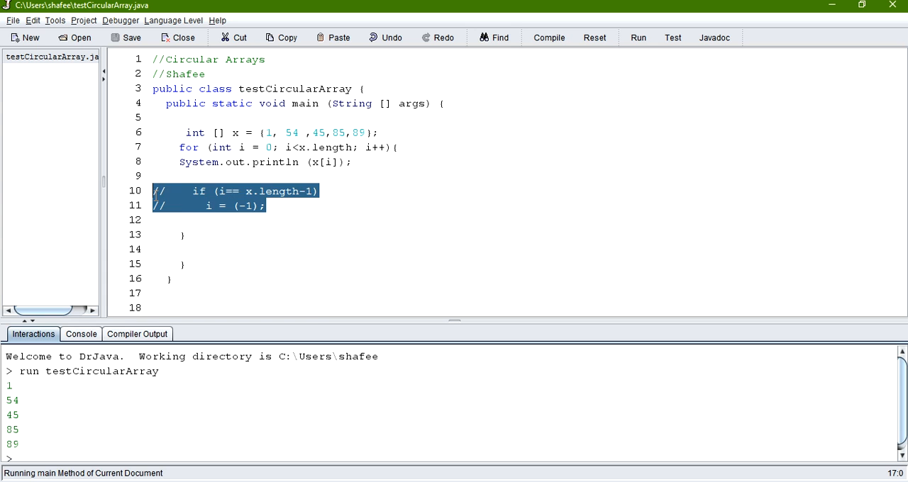
right_click(212, 206)
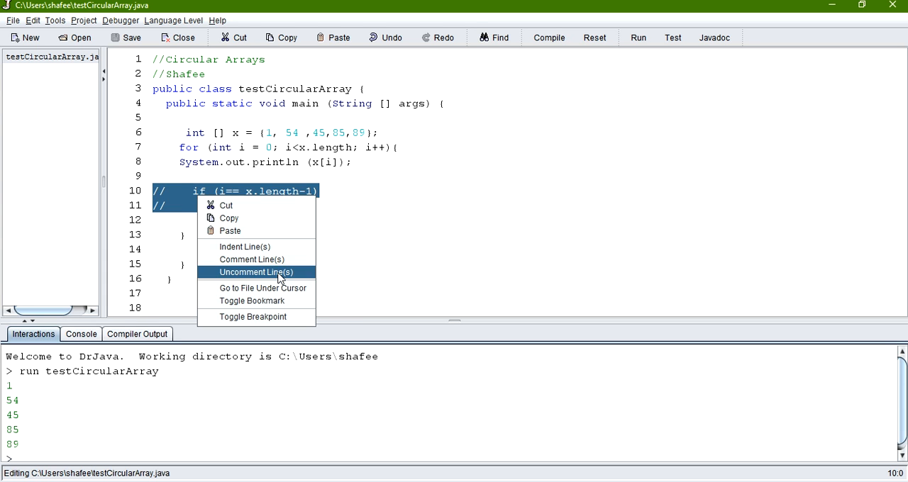
click(256, 272)
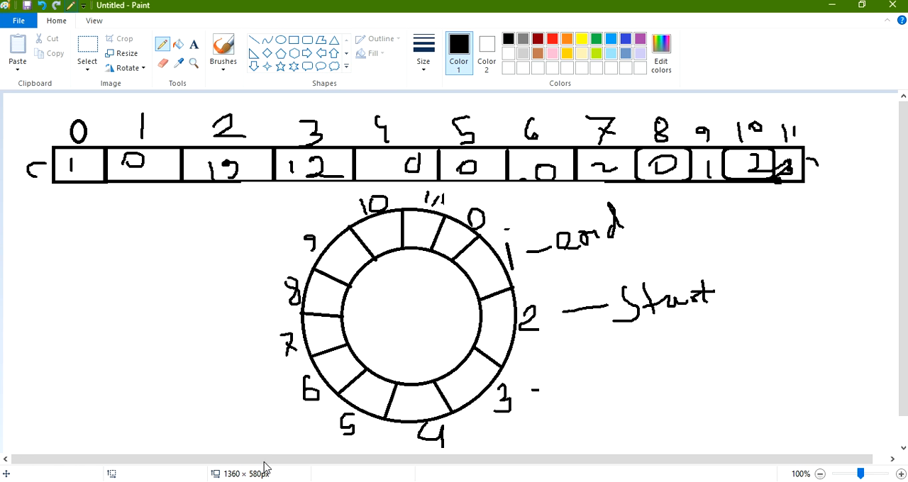
mouse_move(426, 106)
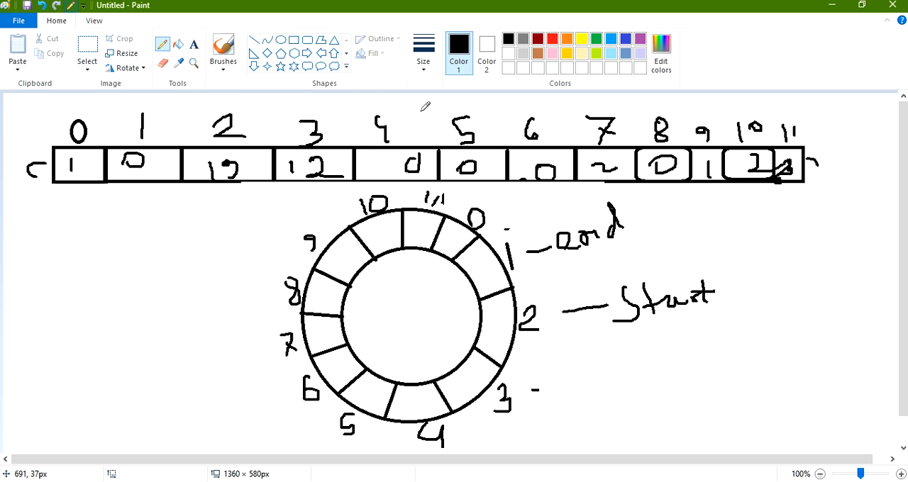
mouse_move(826, 37)
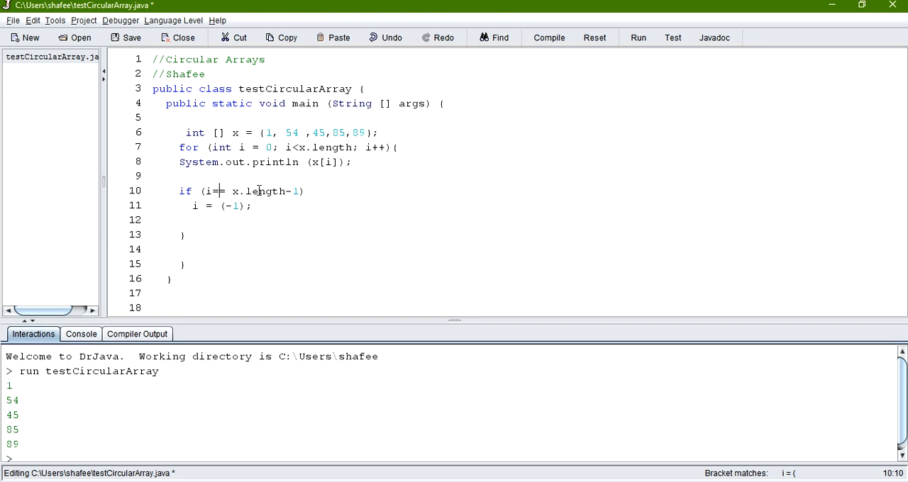
mouse_move(197, 213)
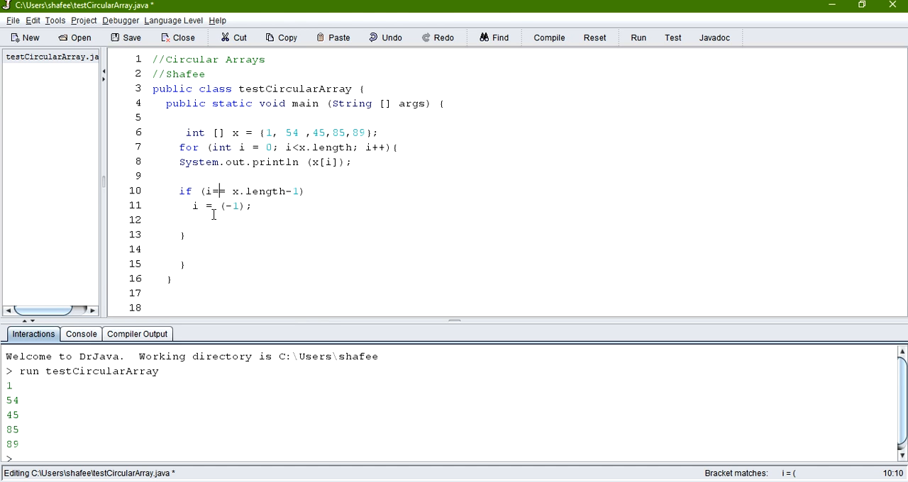
Compile and run testCircularArray so the values 1, 54, 45, 85, 89 print repeatedly
click(226, 206)
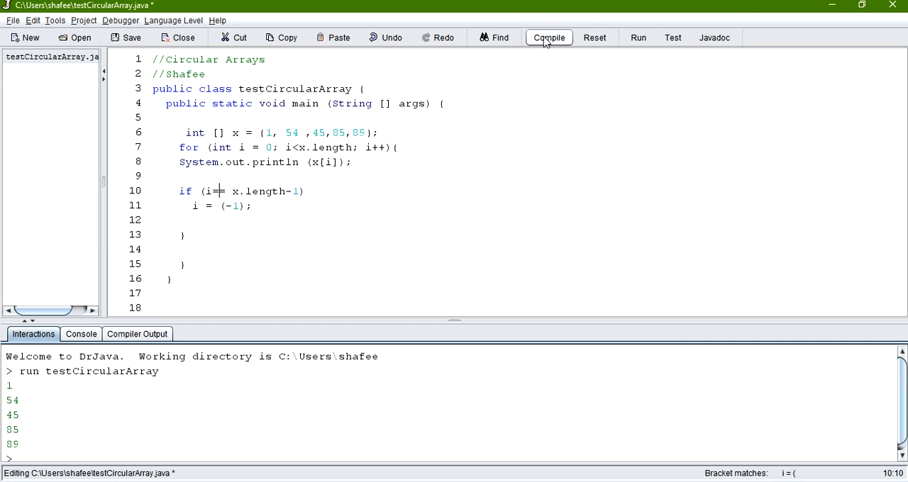
click(548, 37)
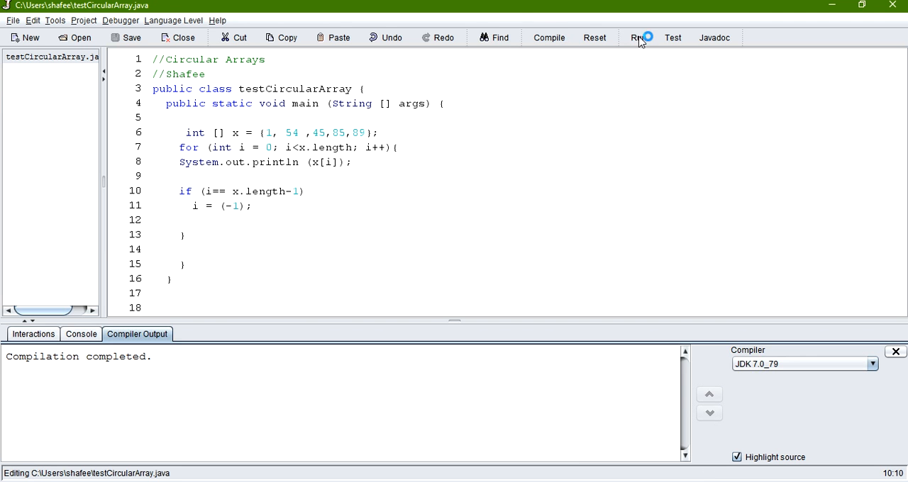
click(636, 36)
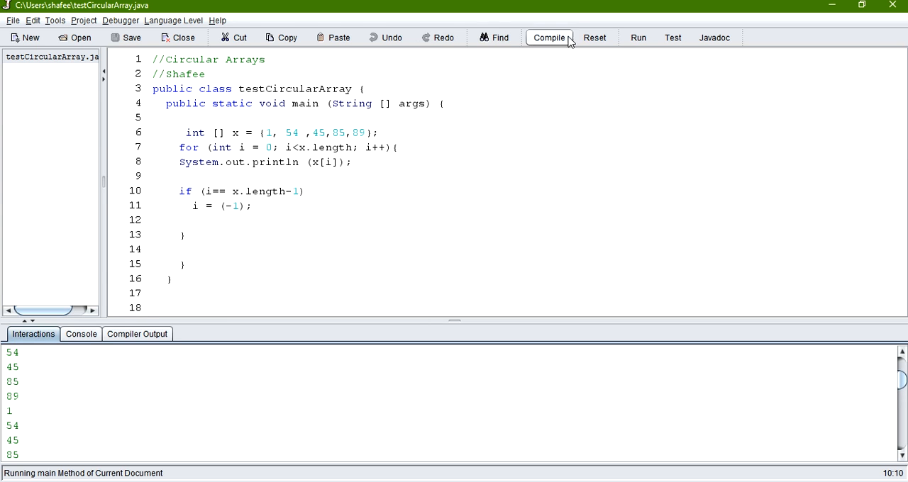
Reset the interactions pane to stop the endless output
click(595, 37)
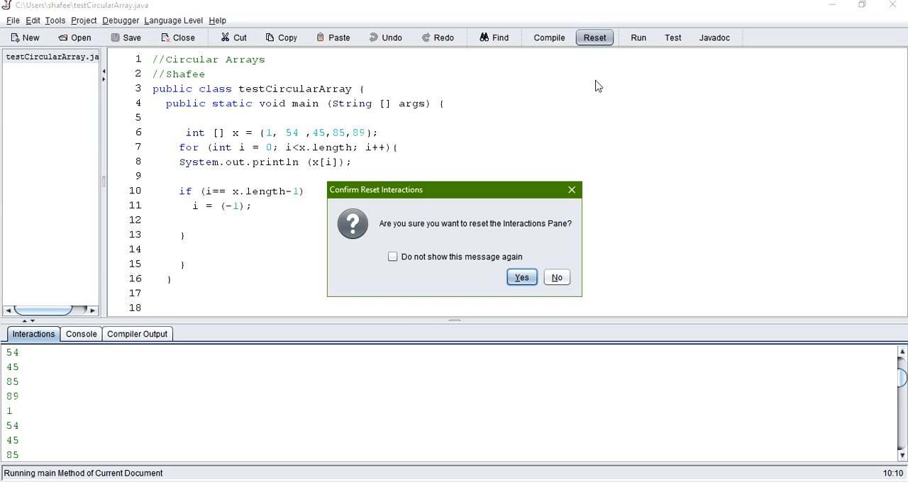
click(520, 276)
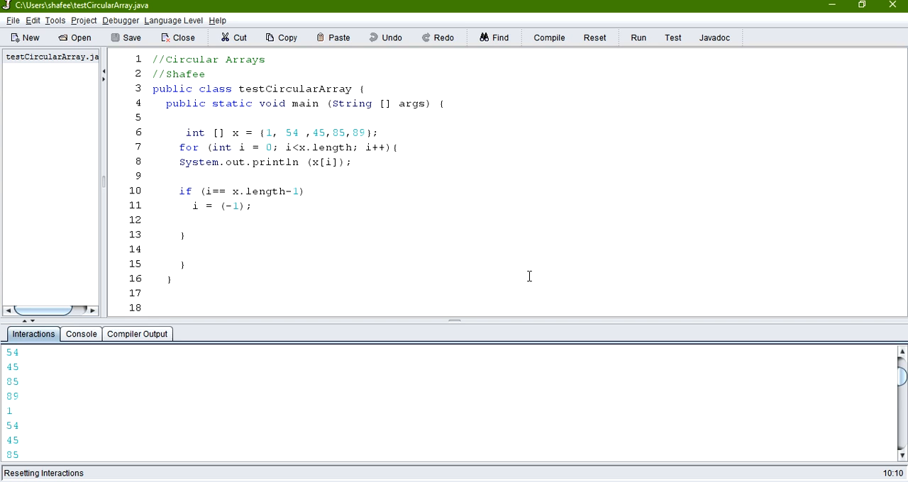
click(595, 37)
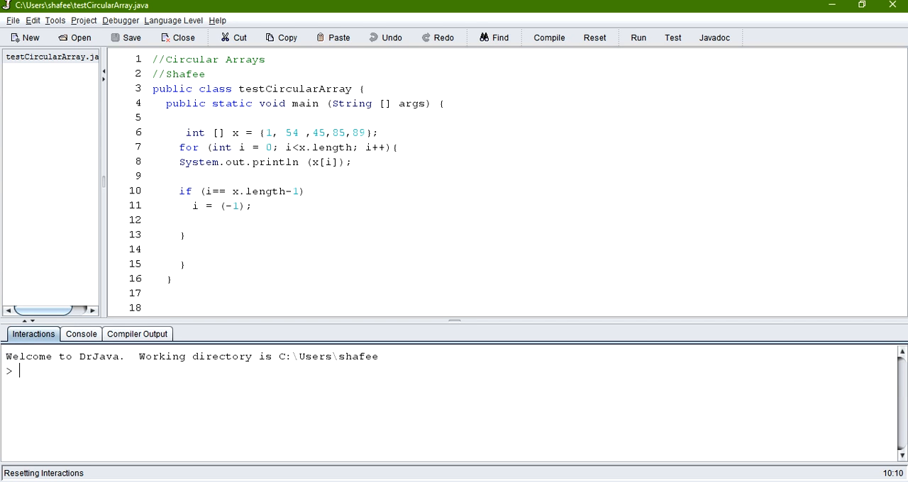
Delete the if block that resets the loop index
drag(253, 206, 162, 220)
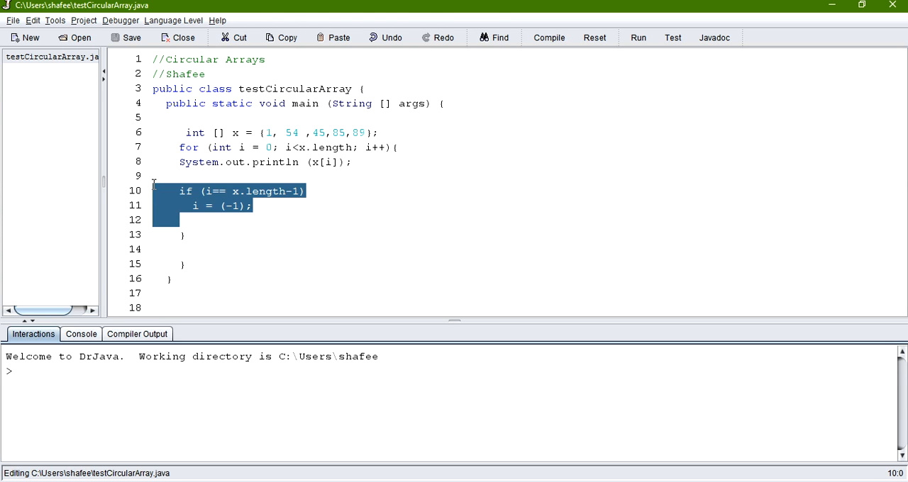
key(Delete)
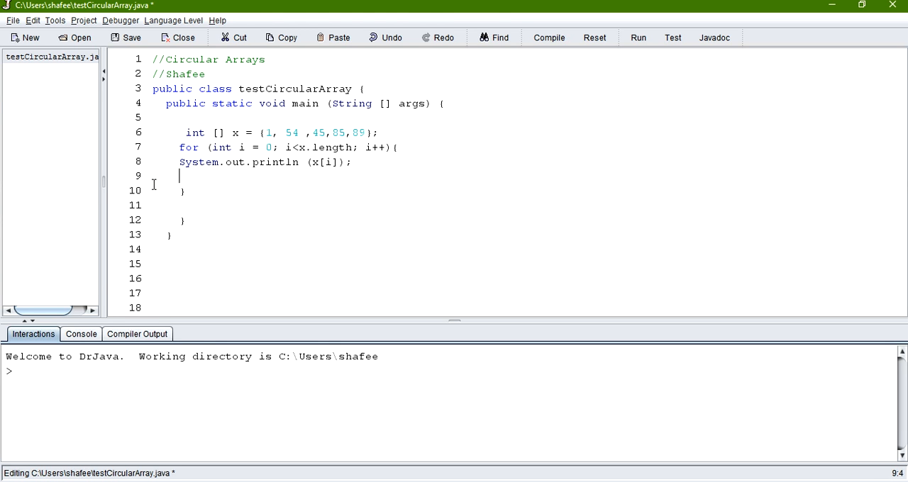
mouse_move(233, 267)
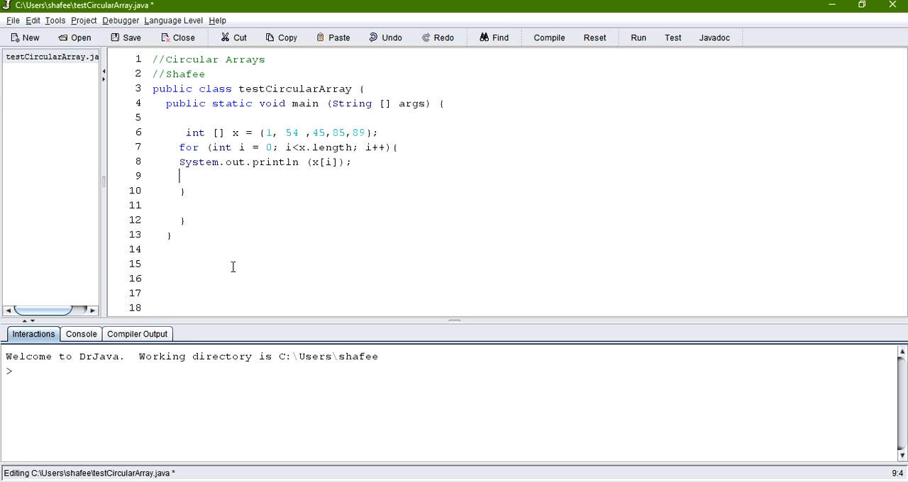
mouse_move(347, 234)
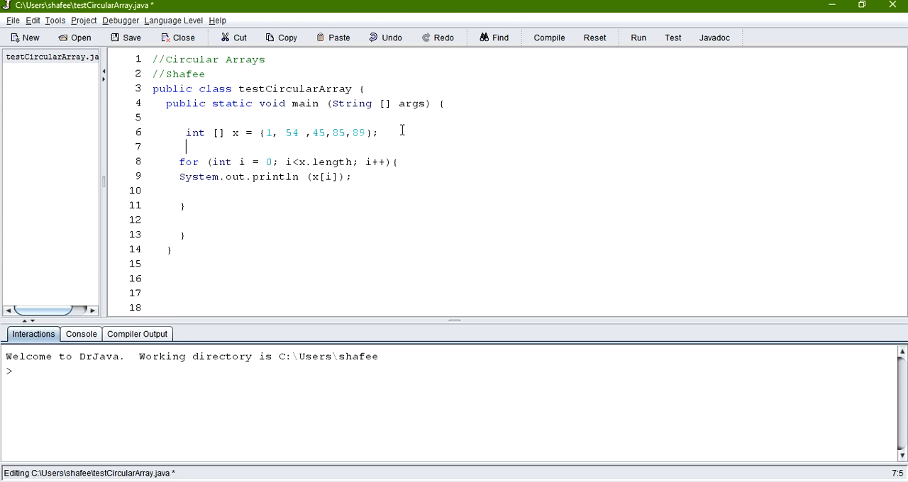
Add the comment "//by using modulus" above the for loop
text(//by u)
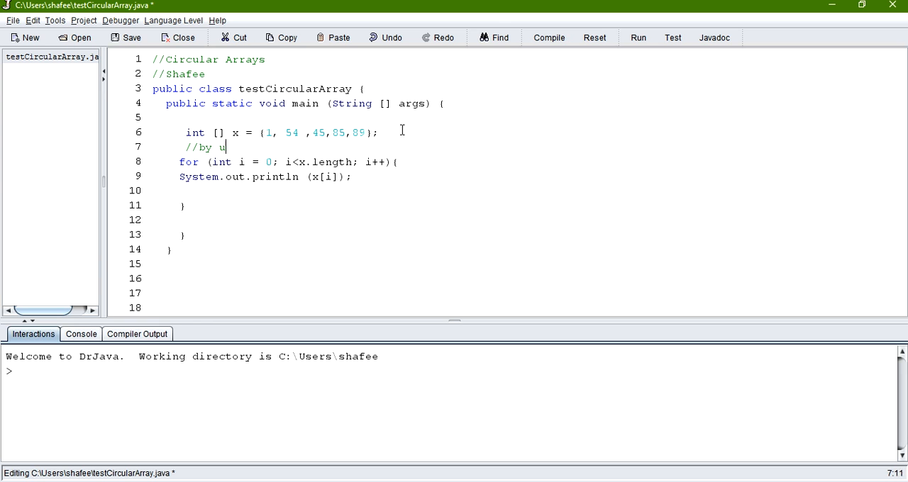
text(sing modulus)
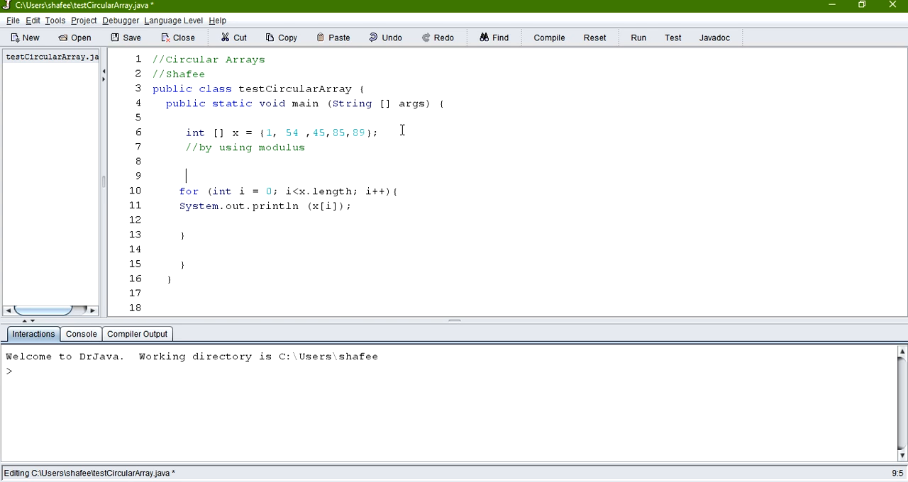
Add a second comment line reading "// x % n =" below it
text(//)
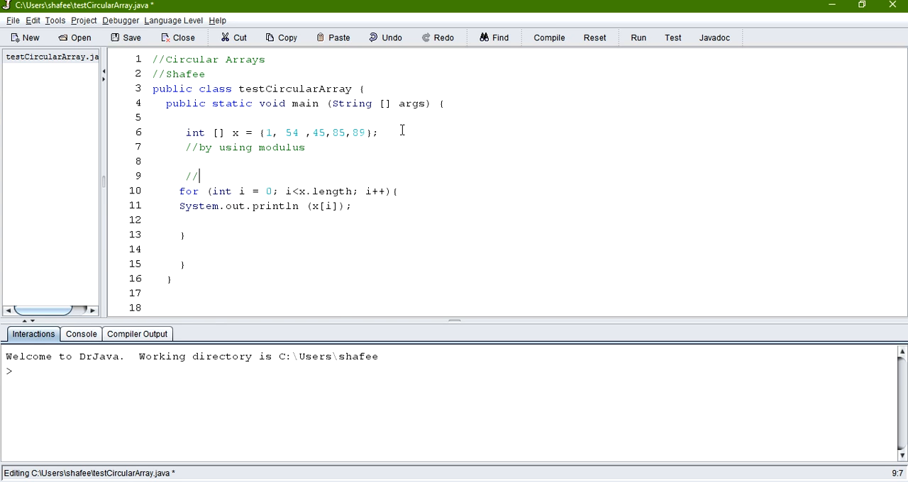
text(if you mof)
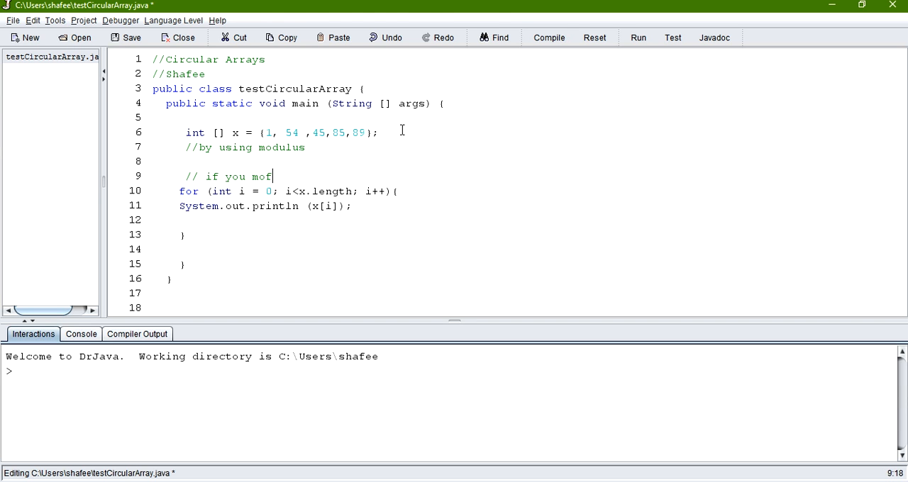
key(BackSpace)
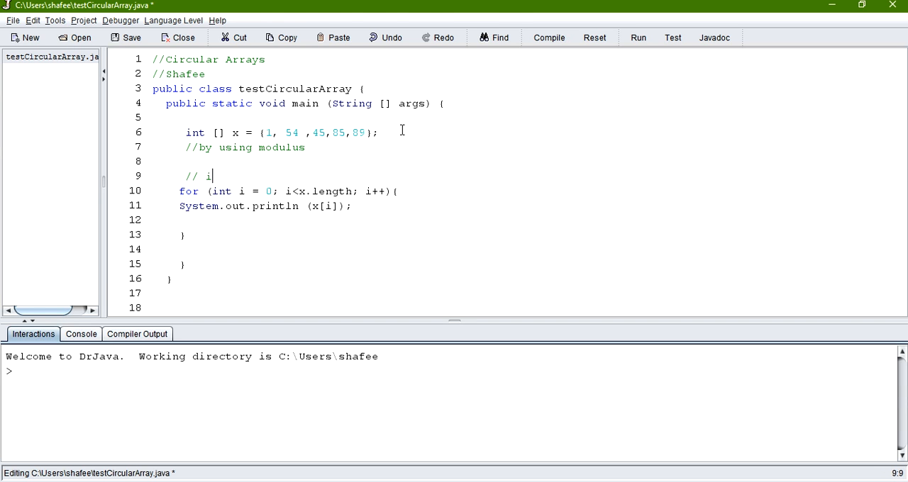
text(x)
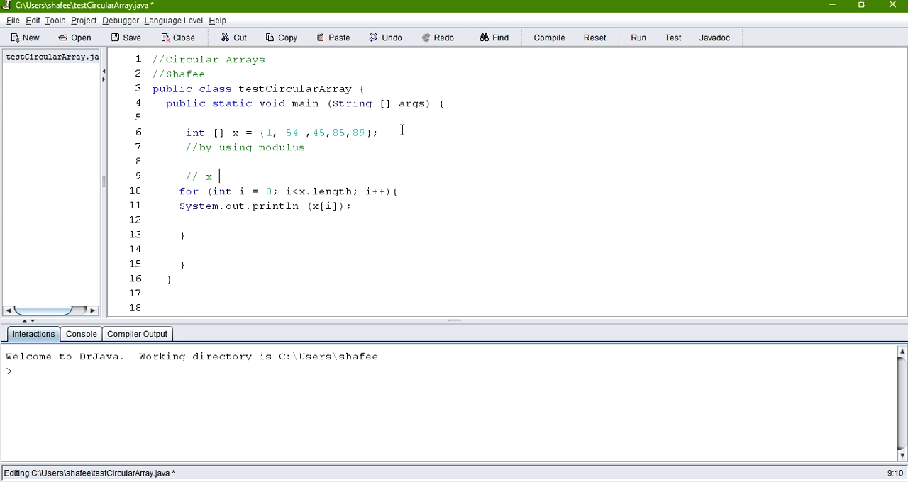
text(%)
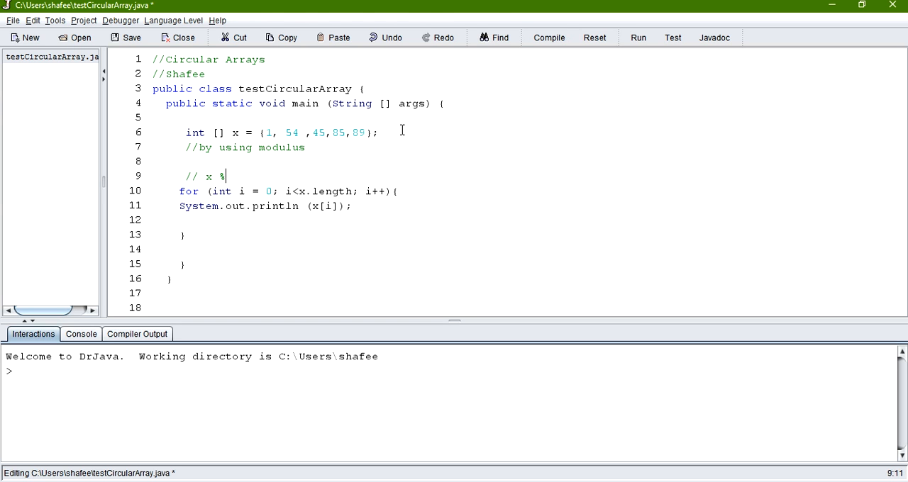
text(n)
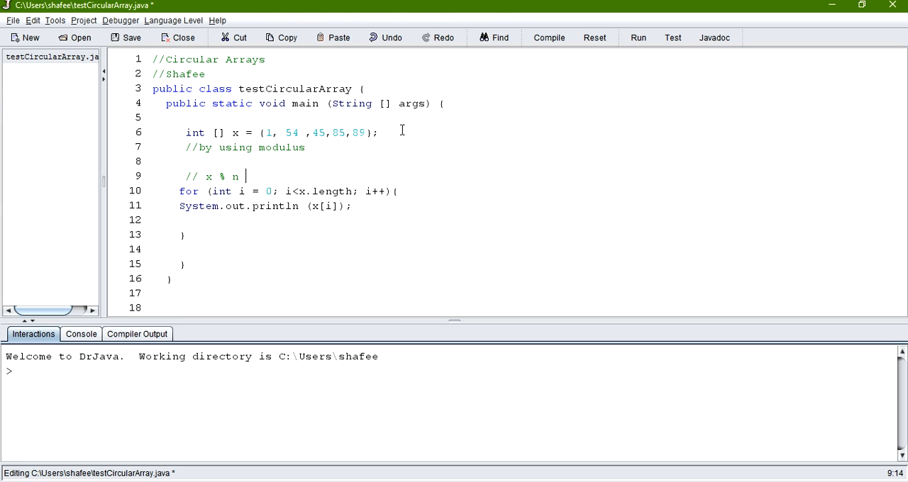
text(=)
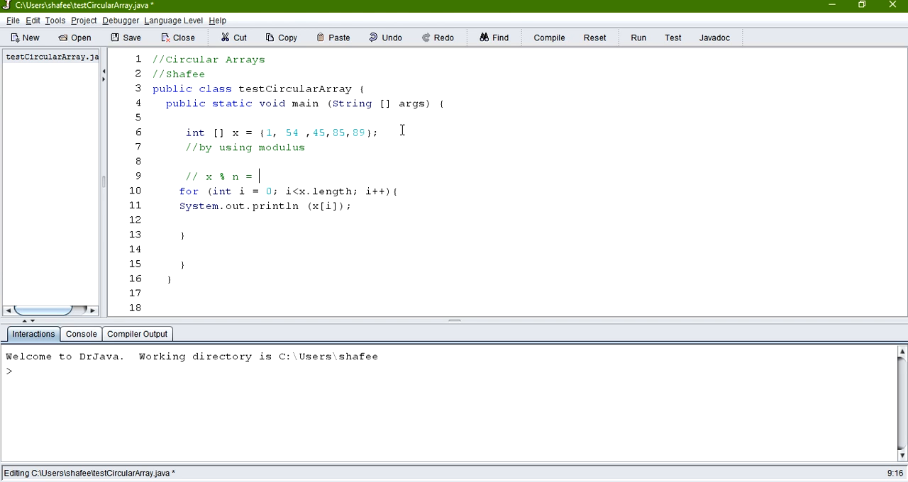
mouse_move(198, 171)
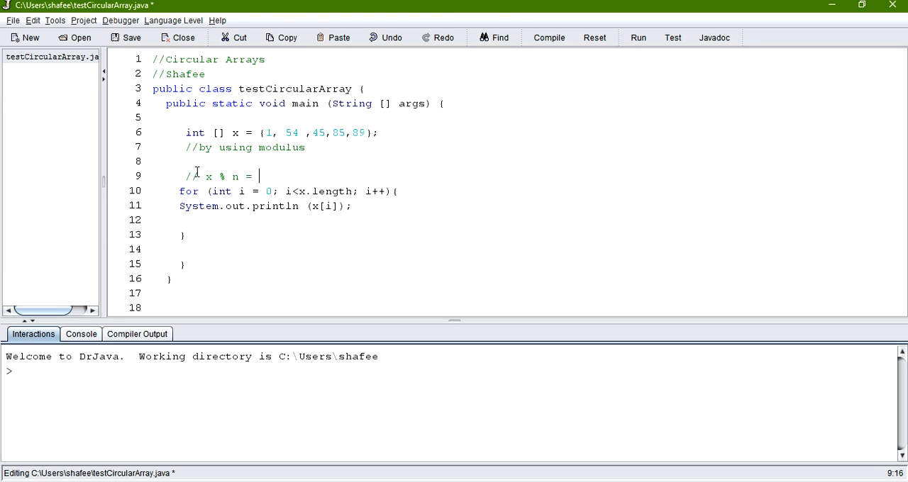
Insert the comment "// if x<n => x%n= x" above the x % n line
click(192, 162)
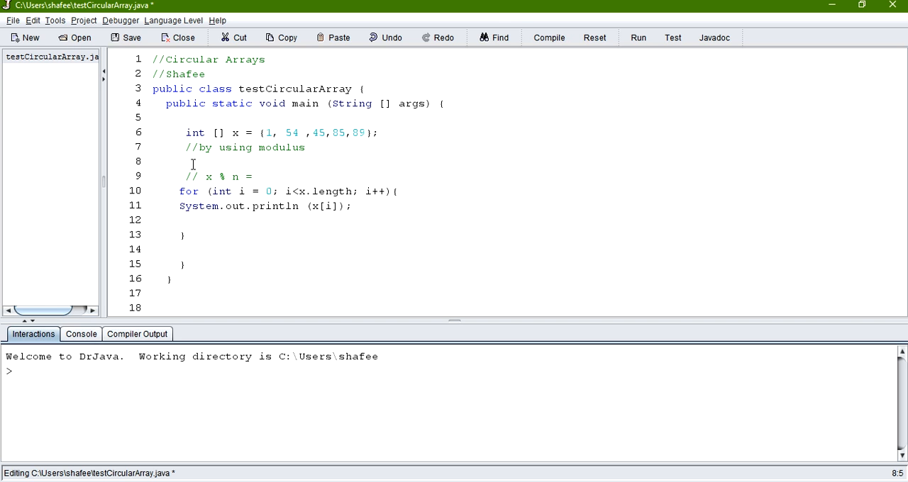
text(// i)
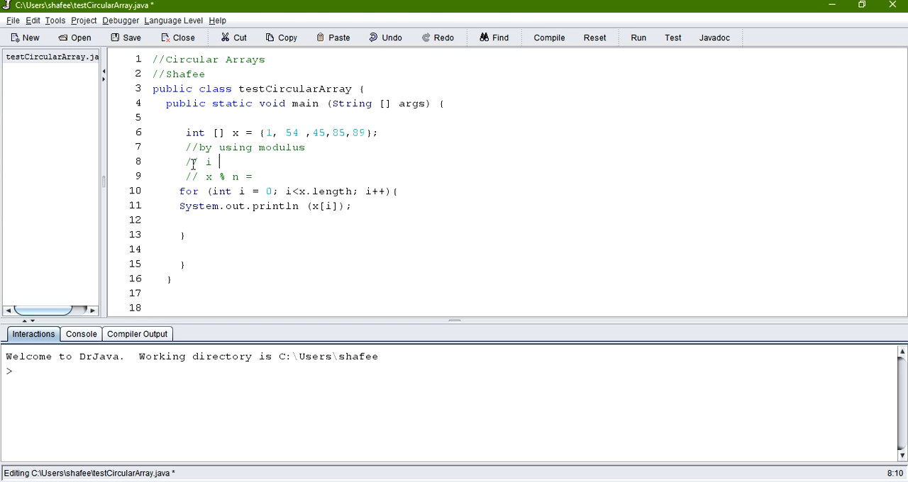
text(f x)
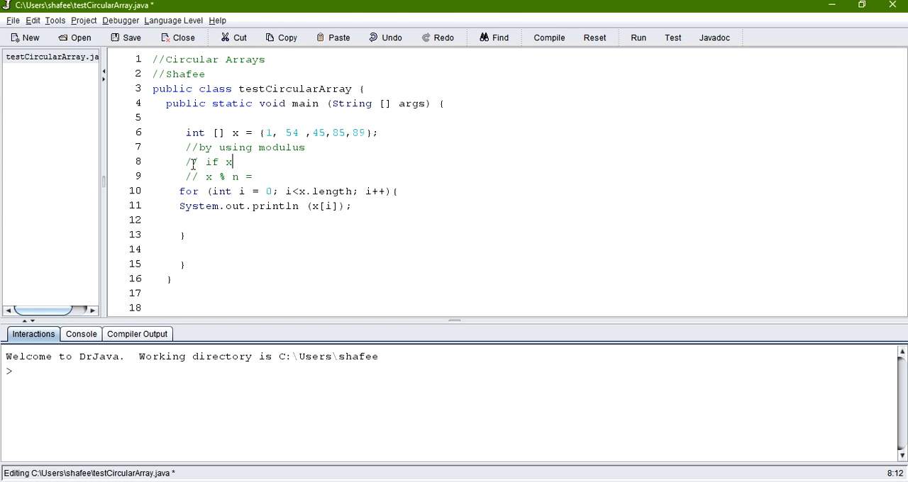
text(<)
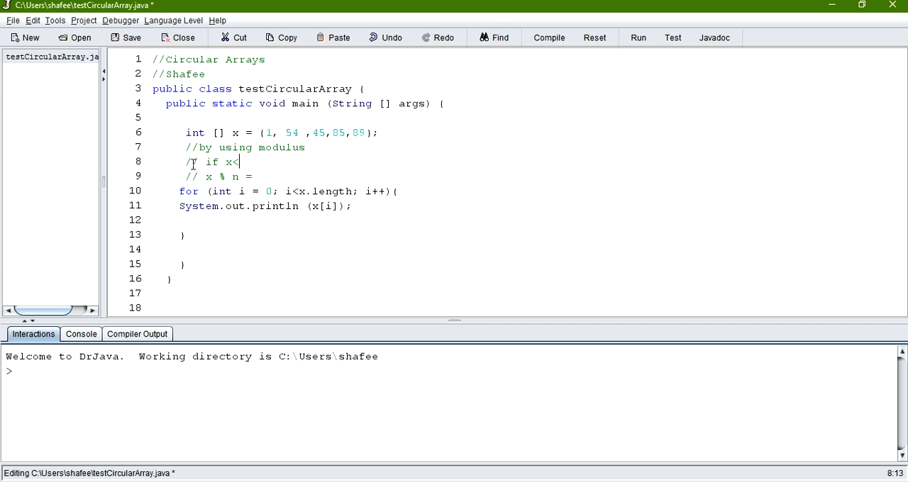
text(n =)
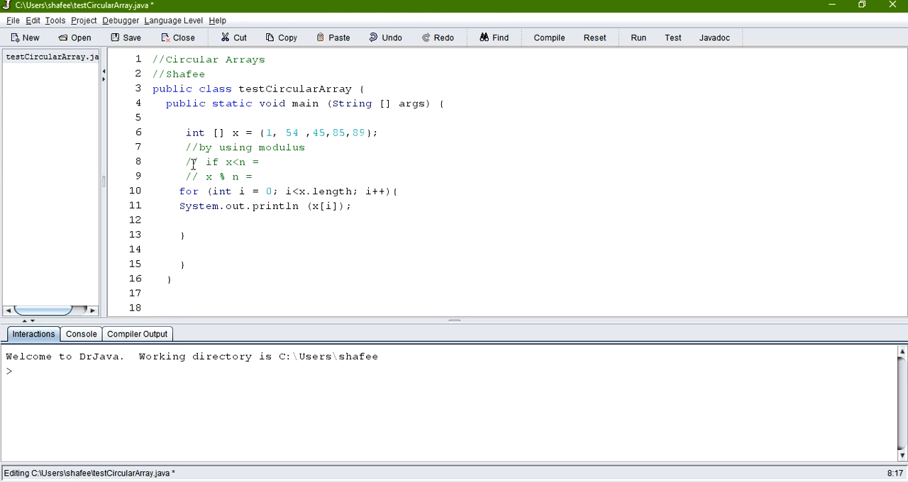
text(x)
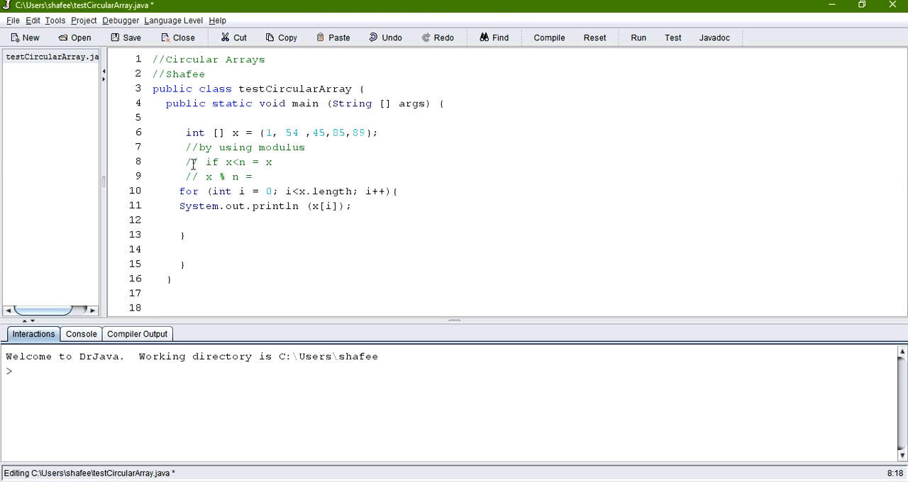
key(BackSpace)
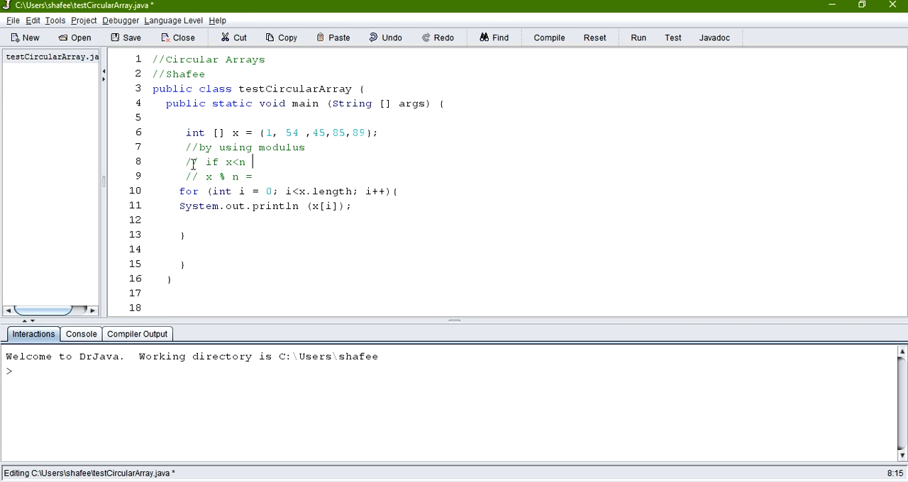
text(=)
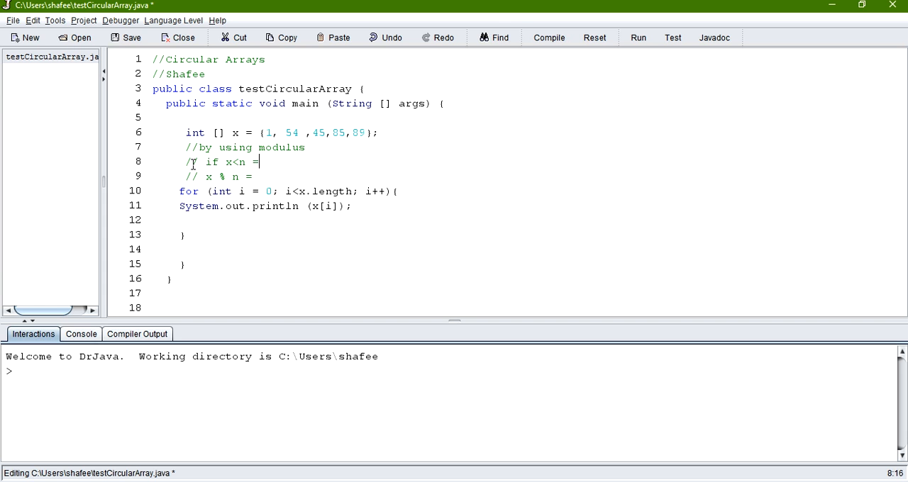
text(>)
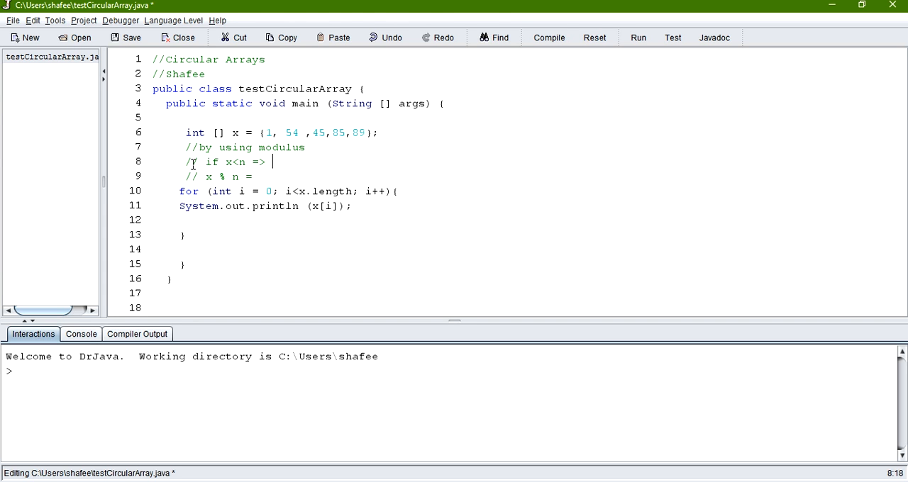
text(x%n=)
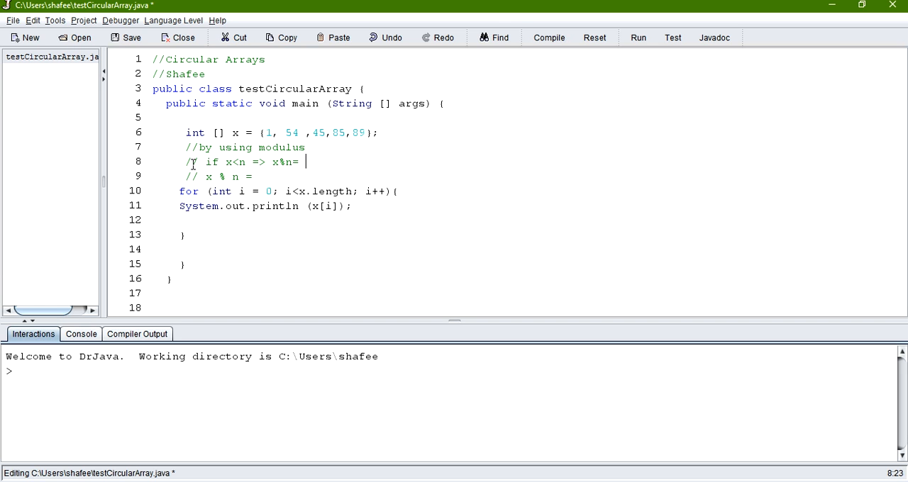
text(x)
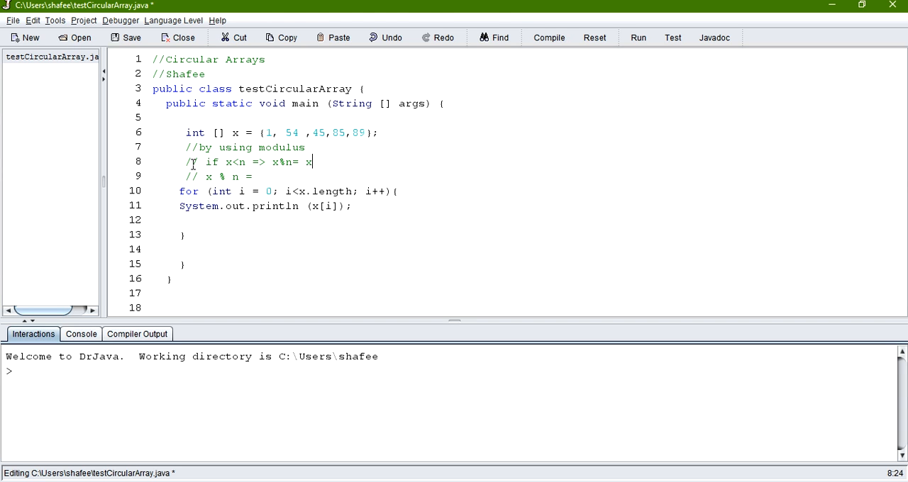
mouse_move(332, 159)
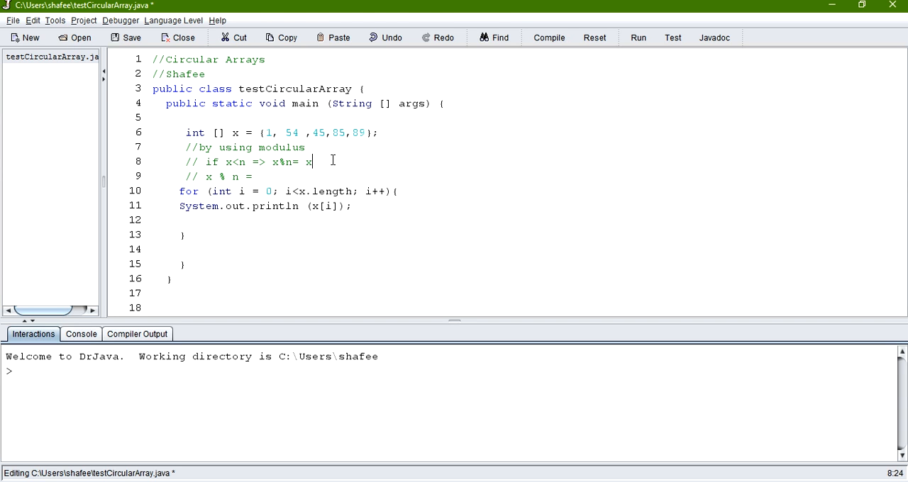
key(Return)
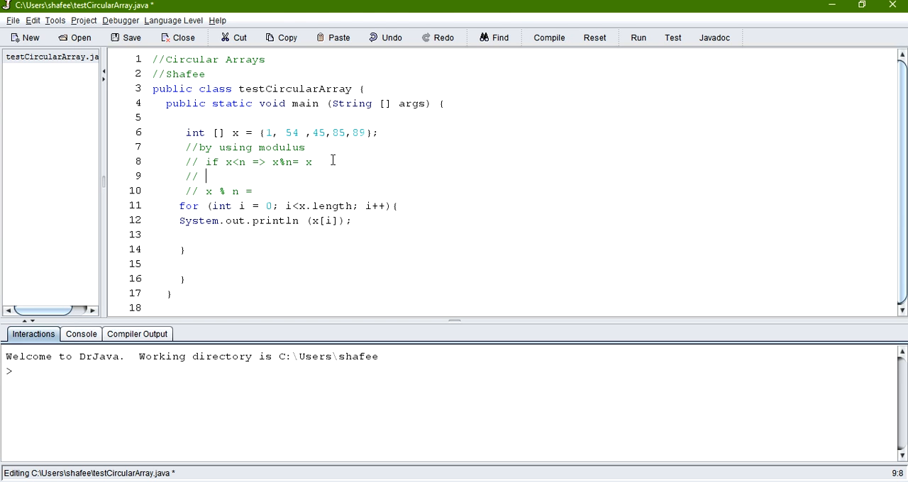
Write the comment "// if x = n, x%n = 0" below the x<n case
text(if x)
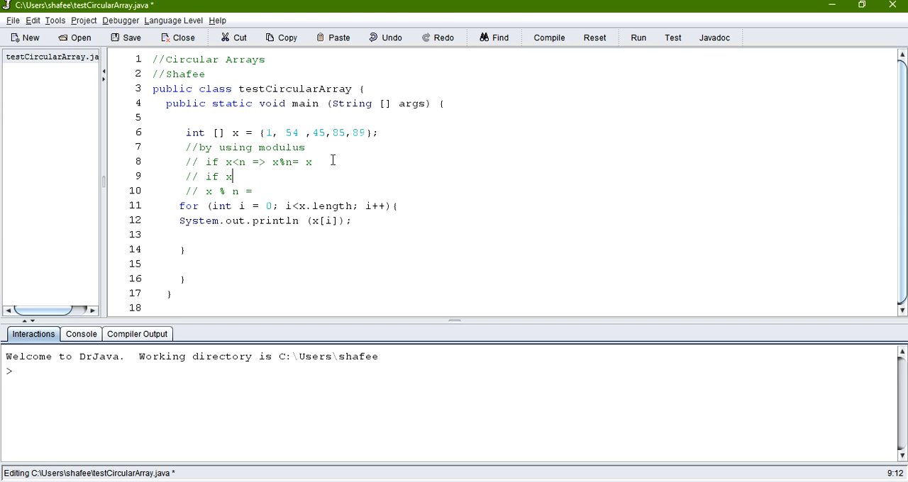
text(=)
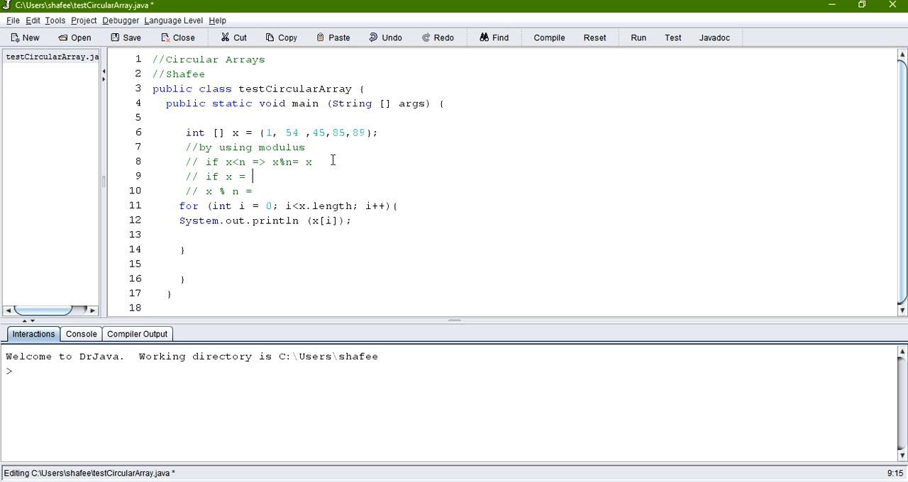
text(n,)
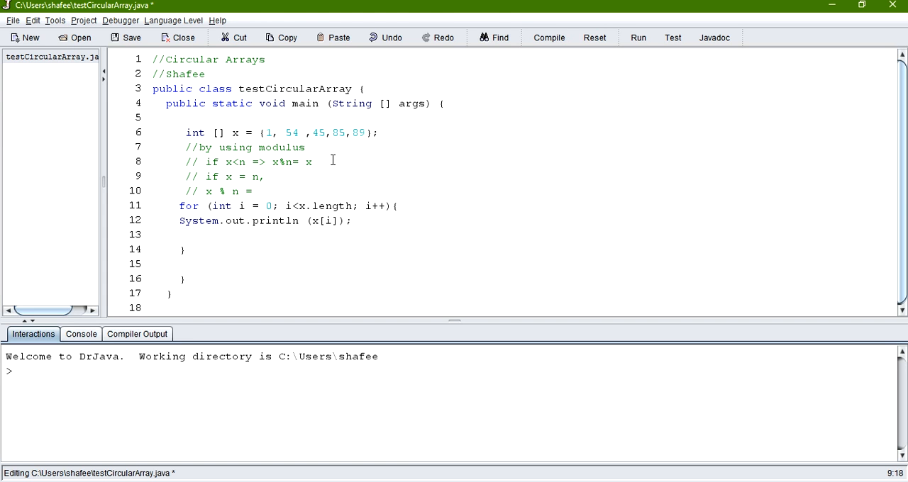
text(x)
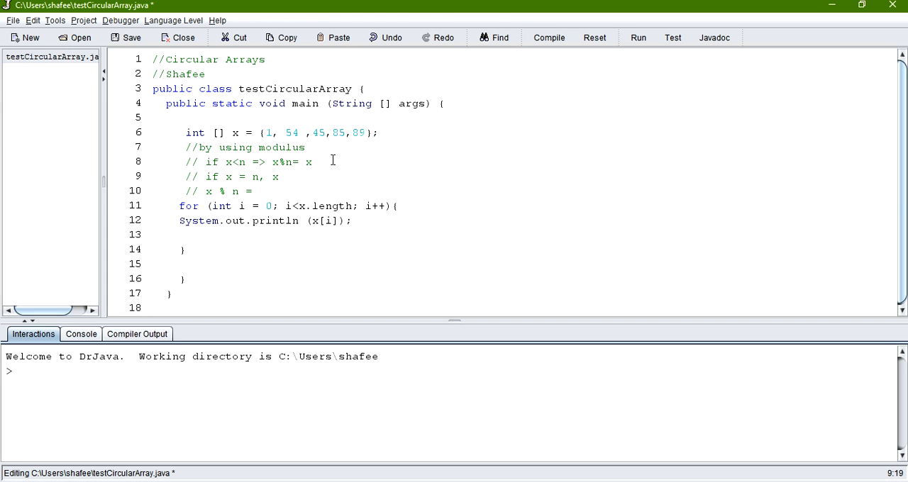
text(%n =)
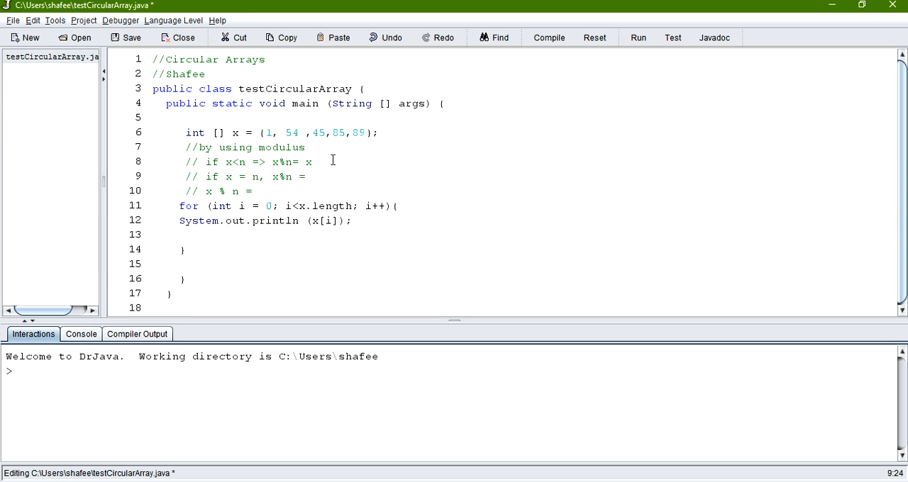
text(0)
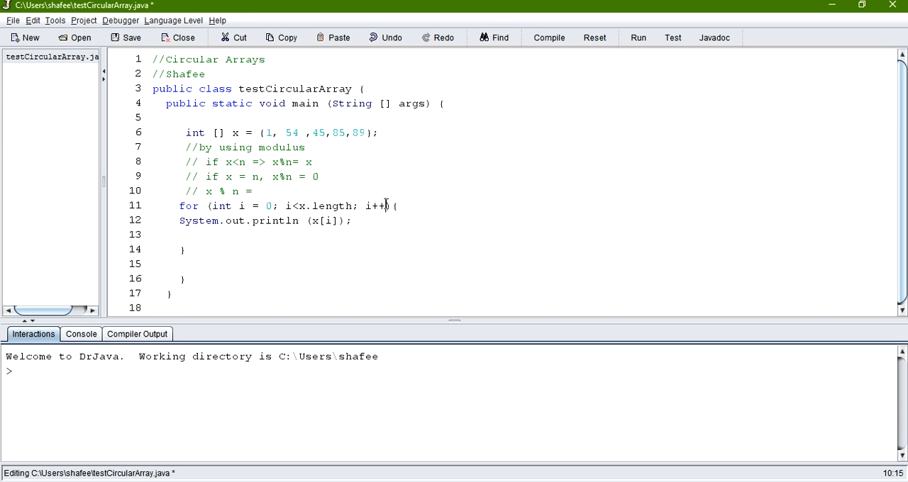
Remove the i++ increment from the for loop header
double_click(375, 206)
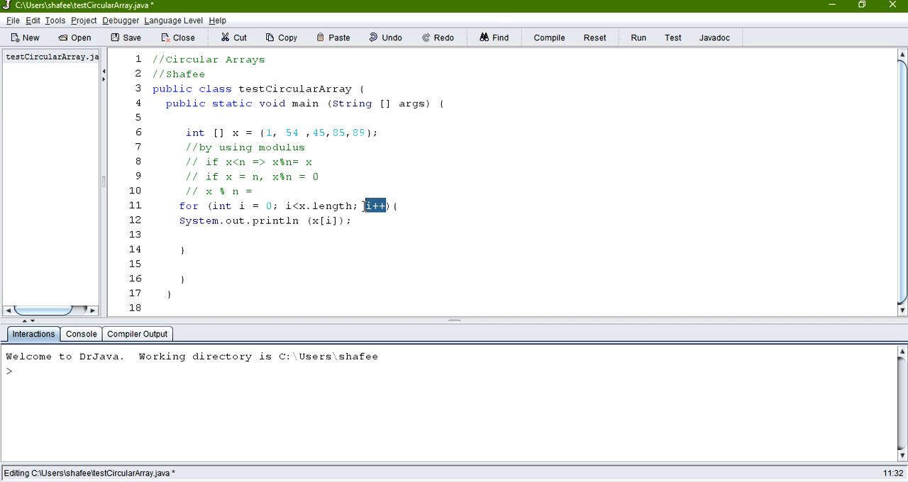
key(Delete)
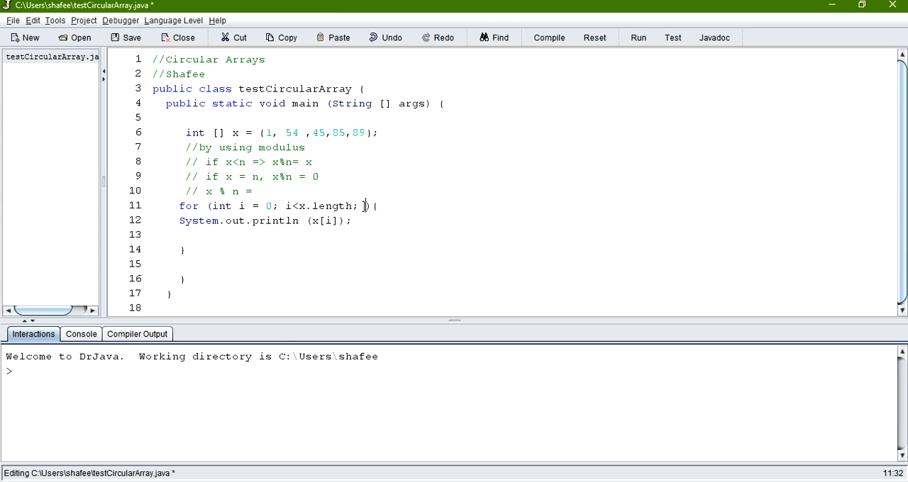
key(alt+tab)
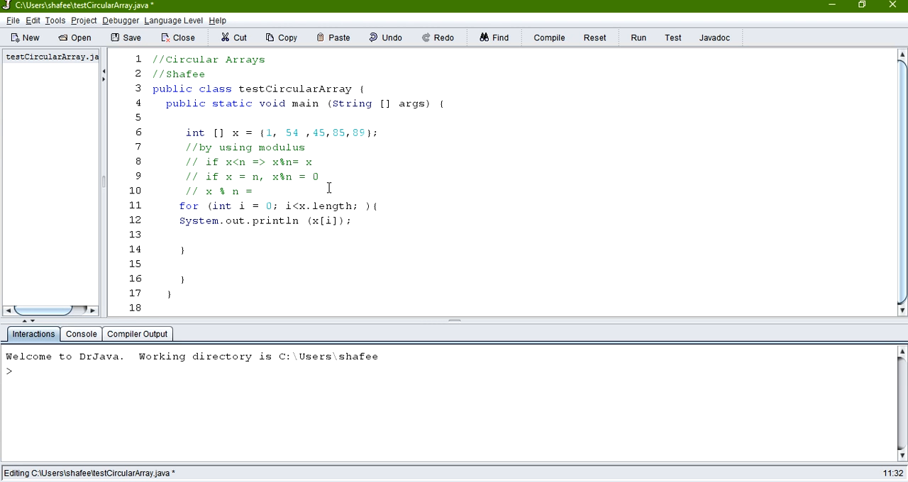
mouse_move(421, 210)
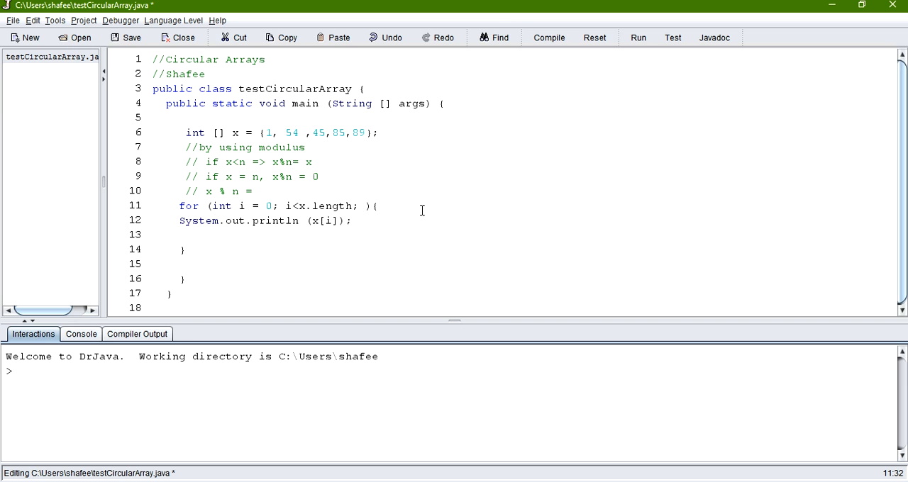
Write i = (i+1)%x.length as the loop update and restore the opening brace
text(i)
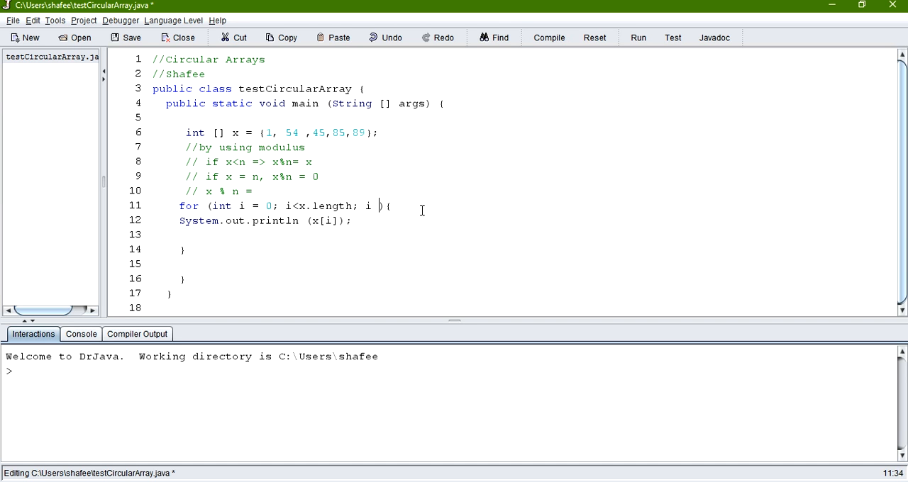
key(Backspace)
text(= ()
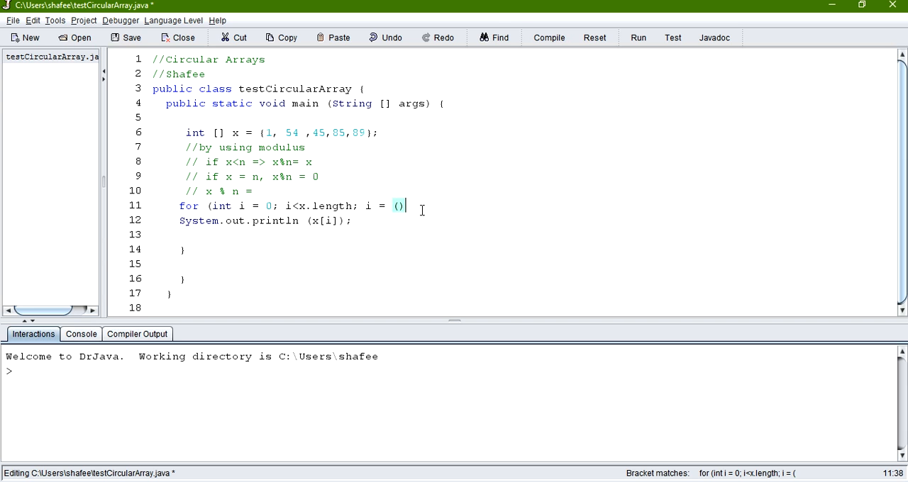
key(Backspace)
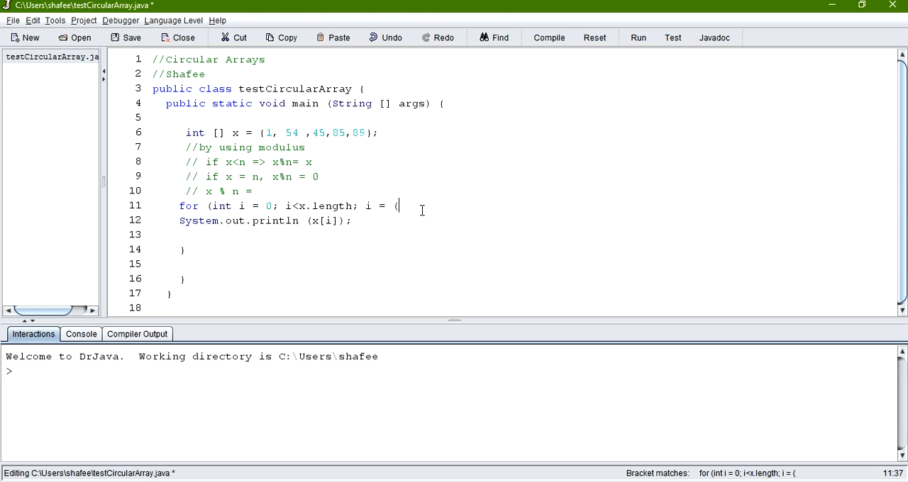
text(i+)
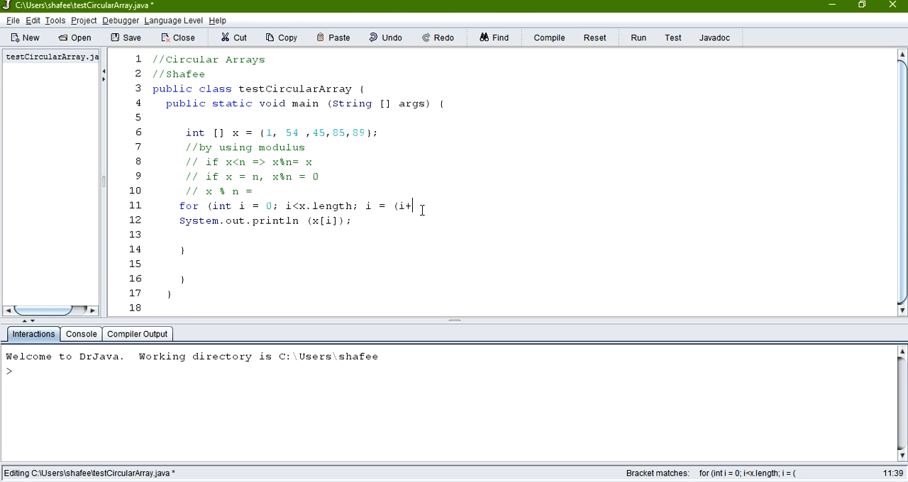
text())
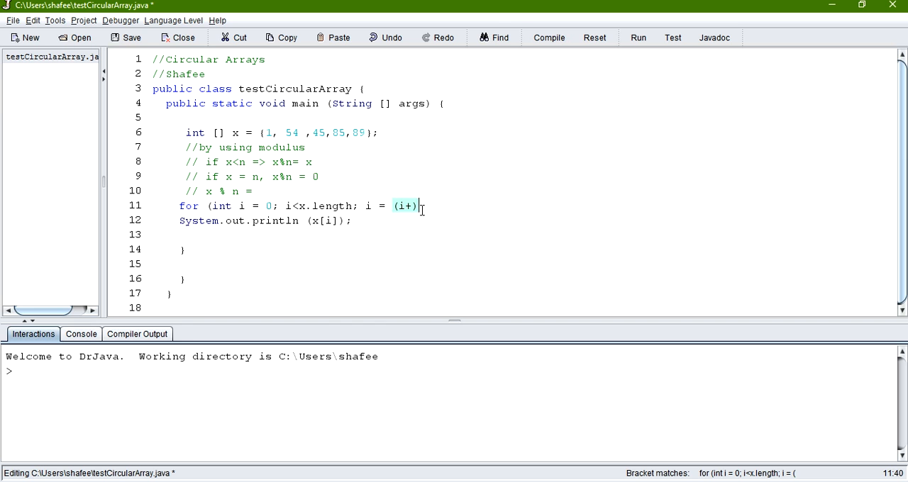
text(%)
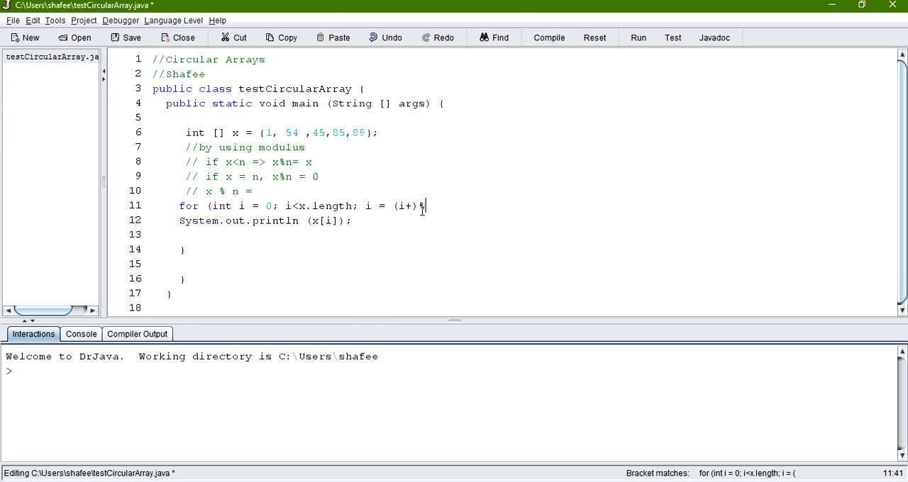
text(x.)
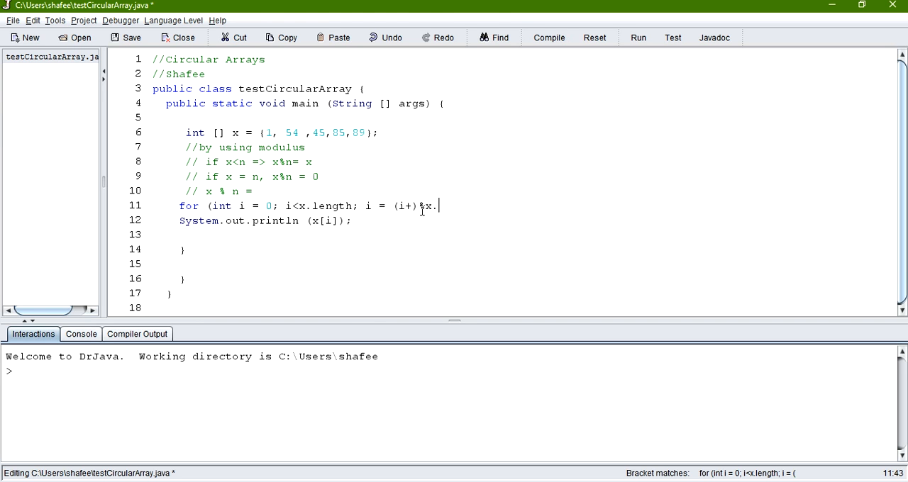
text(length))
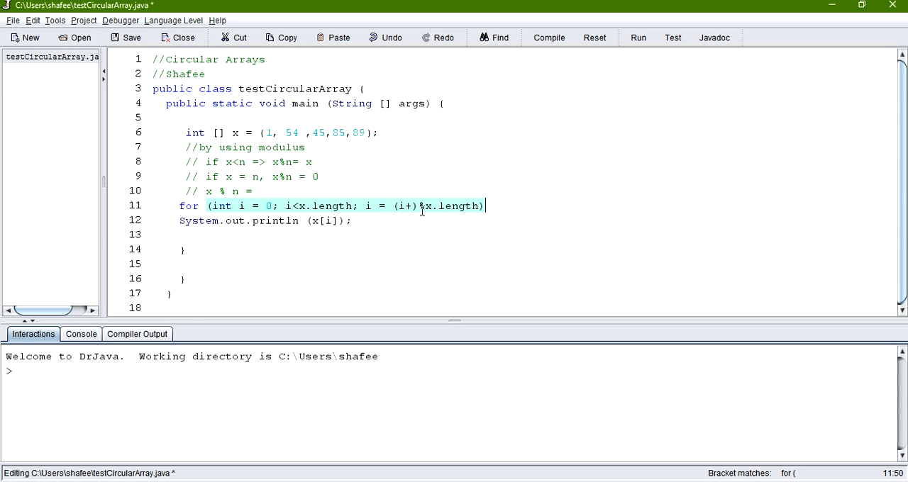
text({)
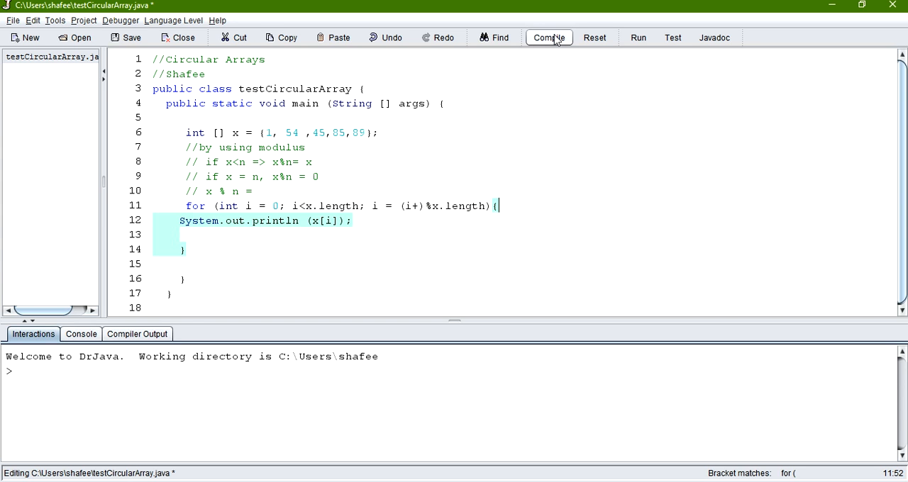
mouse_move(358, 263)
text(1)
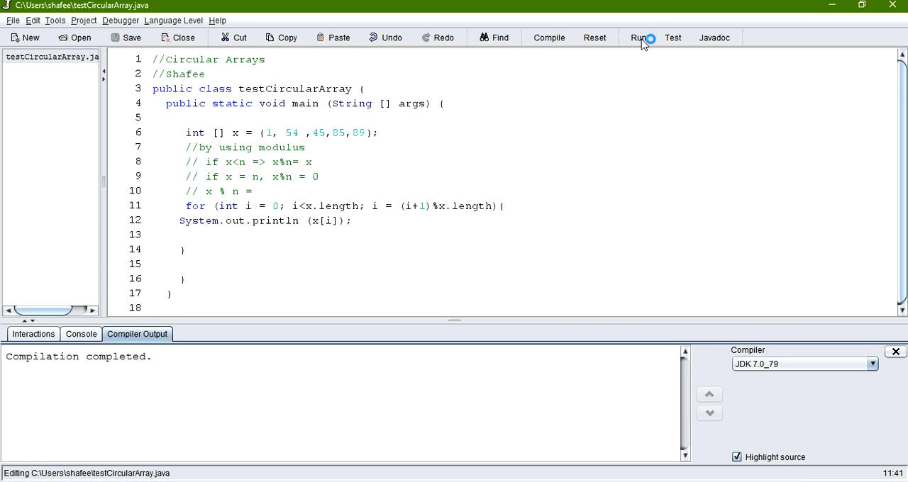
Run the modulus version to see the values cycle endlessly, then reset interactions
click(639, 37)
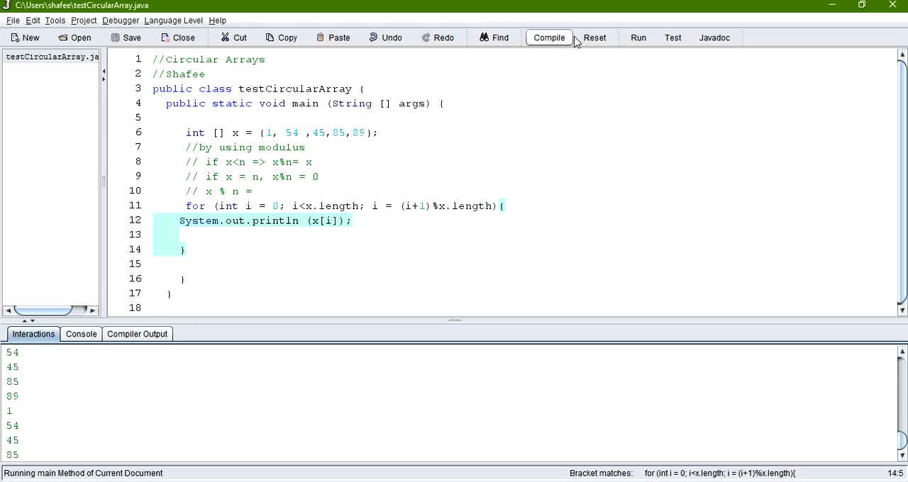
click(593, 37)
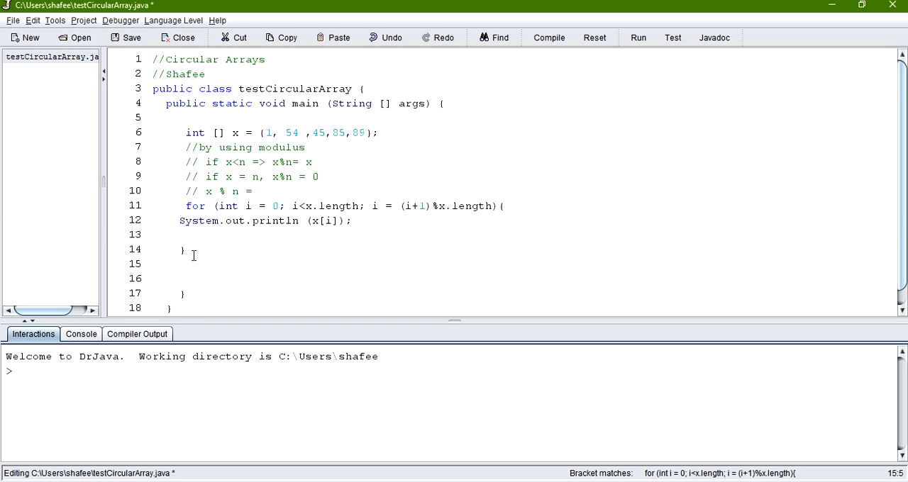
Add a //Backwards comment line marking where the reverse loop goes
text(for)
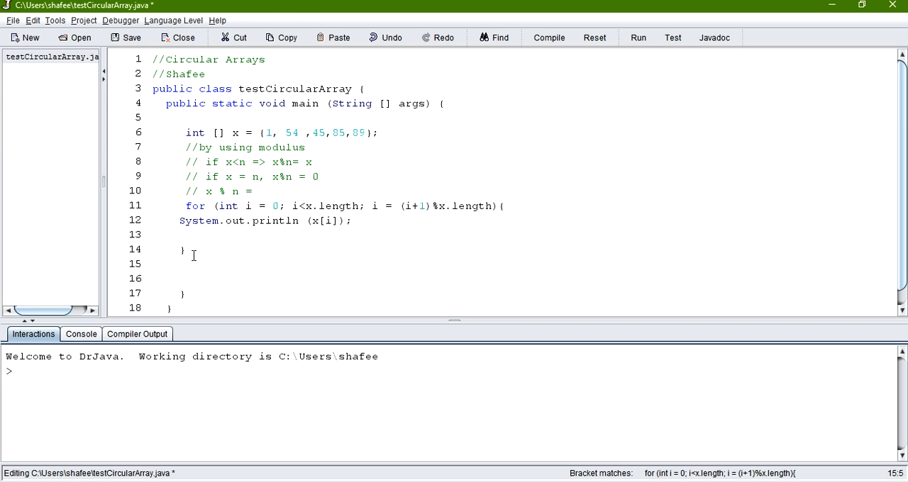
text(//)
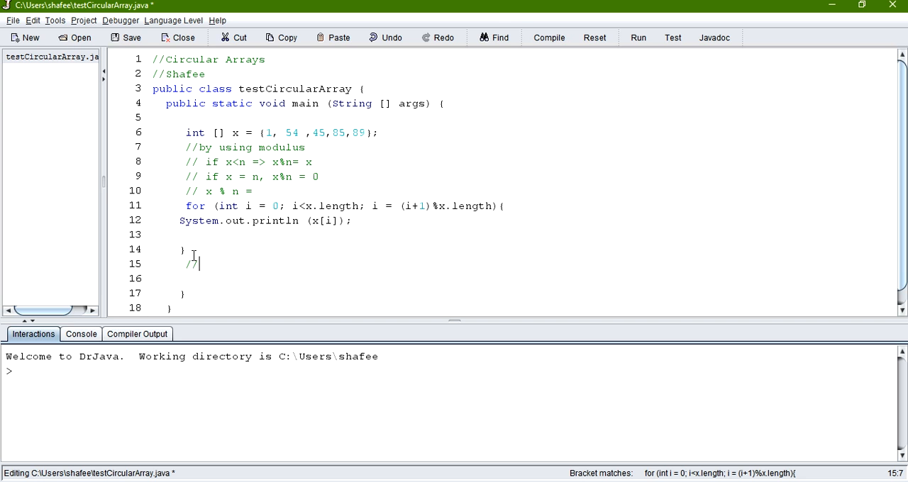
text(Back)
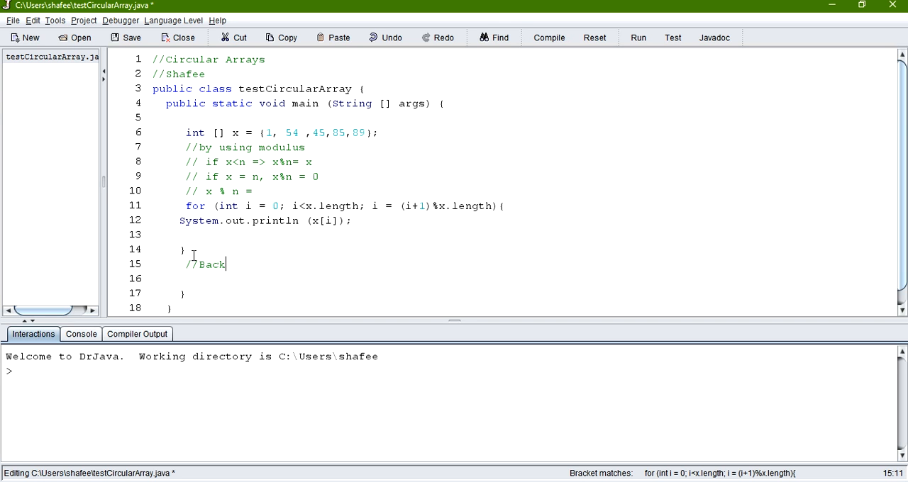
text(wards)
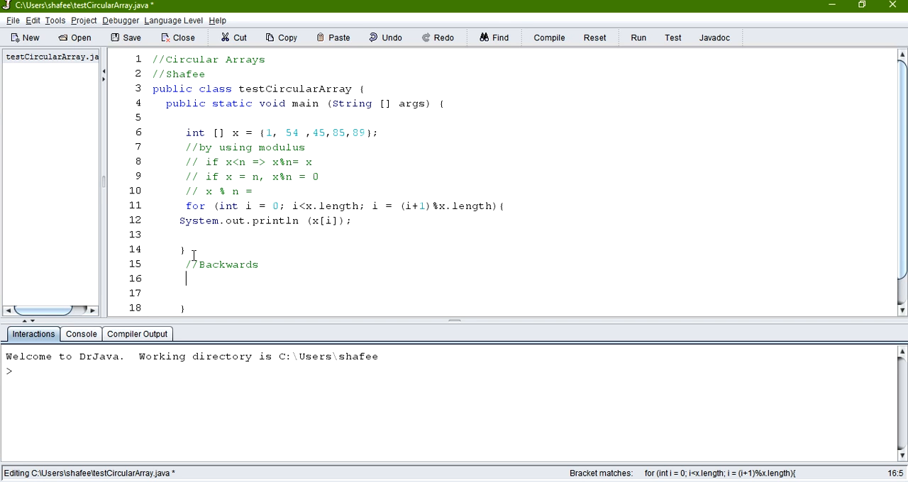
Start the loop header for (int i = x.length-1; x with a mistyped <>= comparison
text(for ()
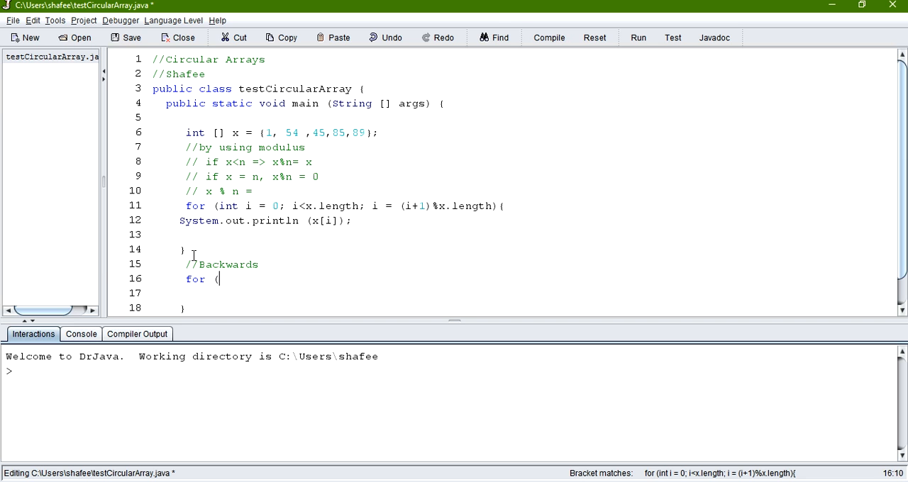
text(int)
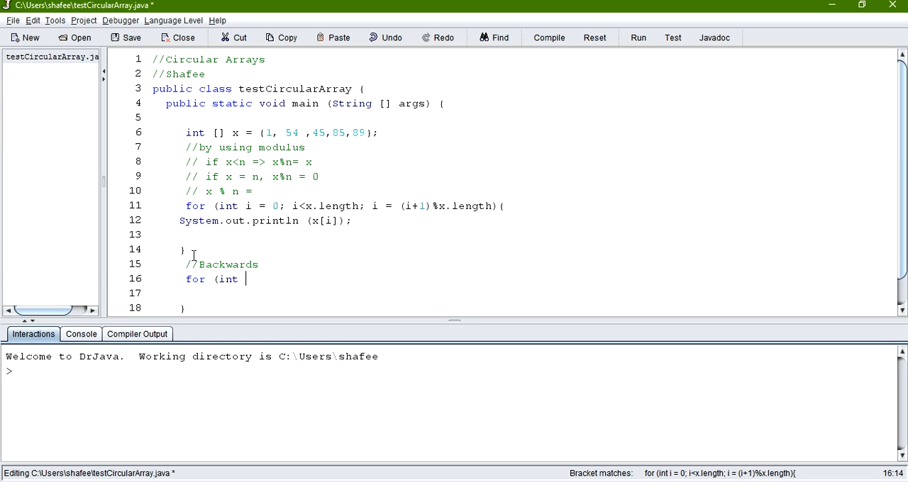
text(i)
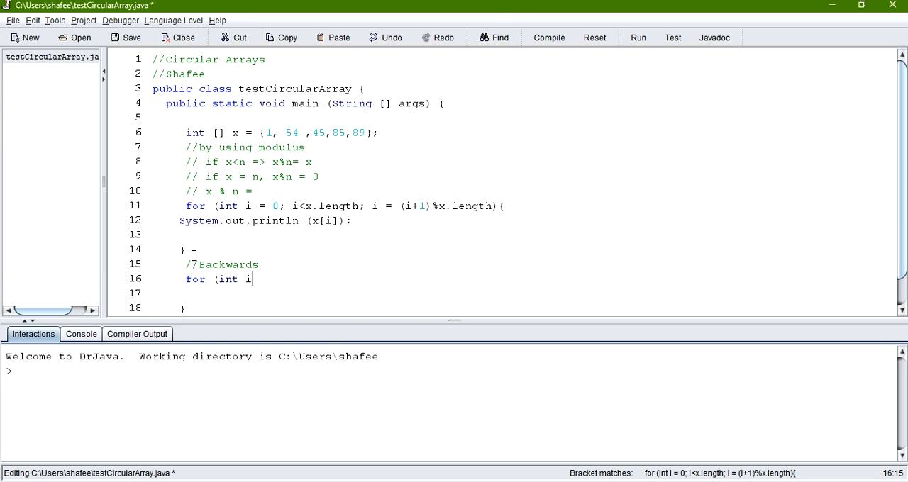
text(=)
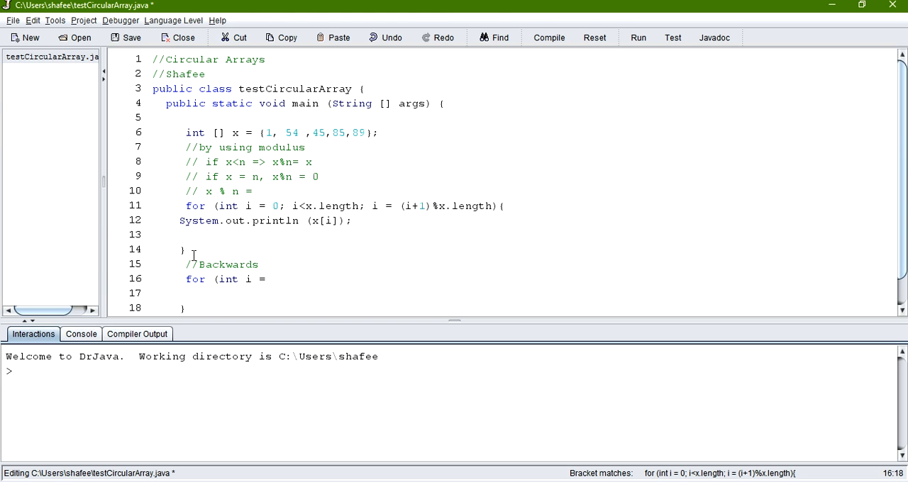
text(x.length)
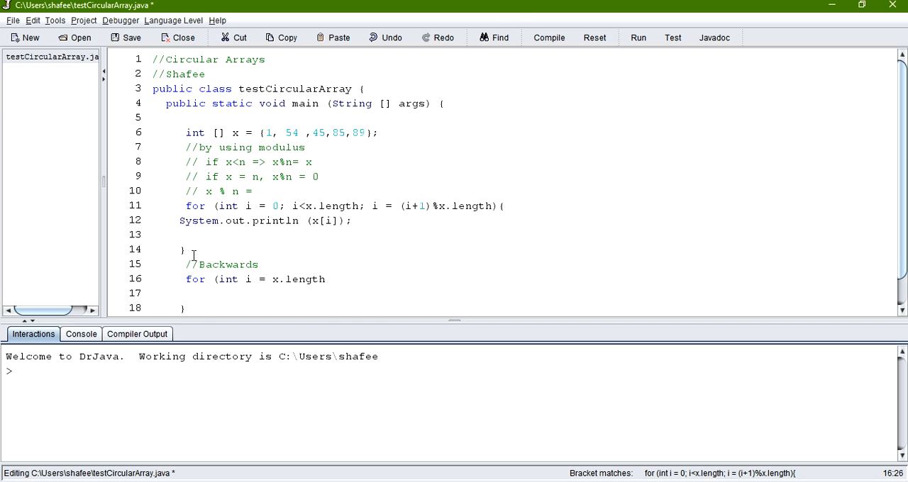
text(-)
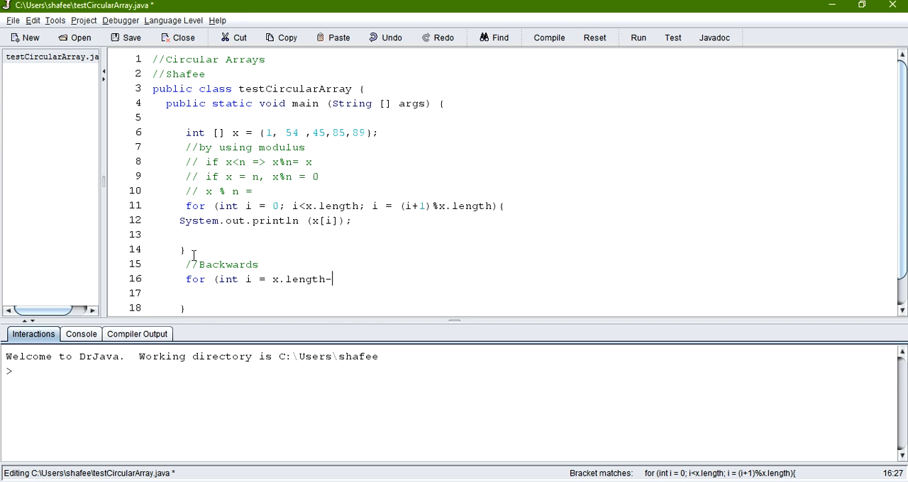
text(1;)
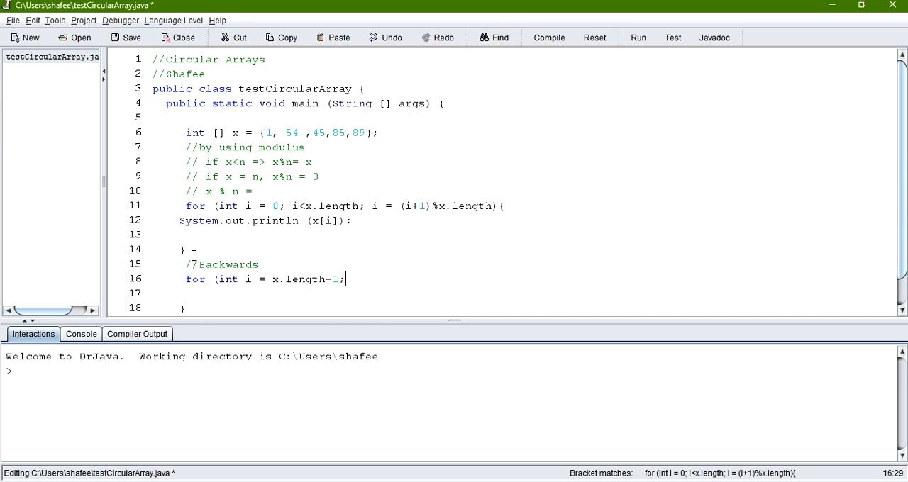
text(x)
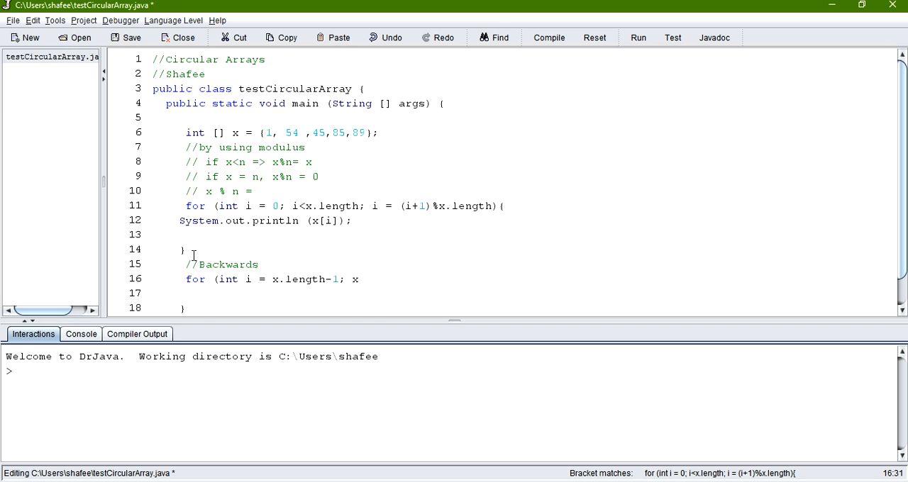
text(<)
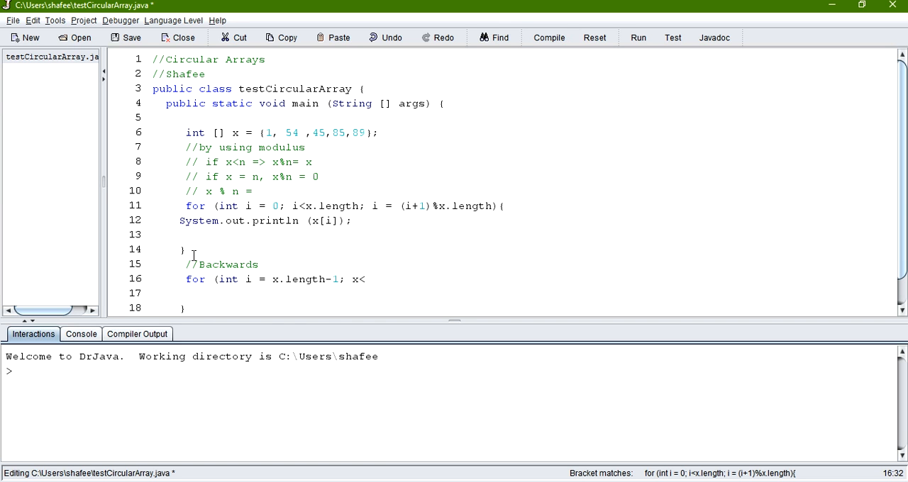
text(>)
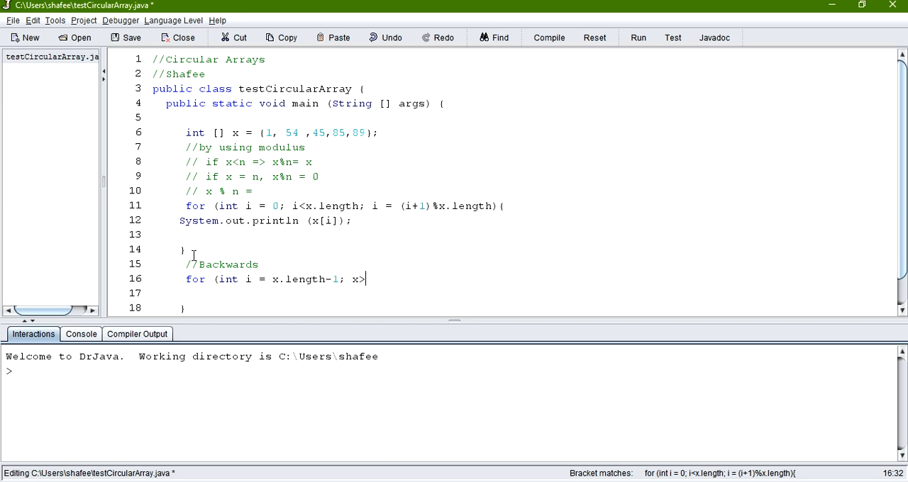
text(=)
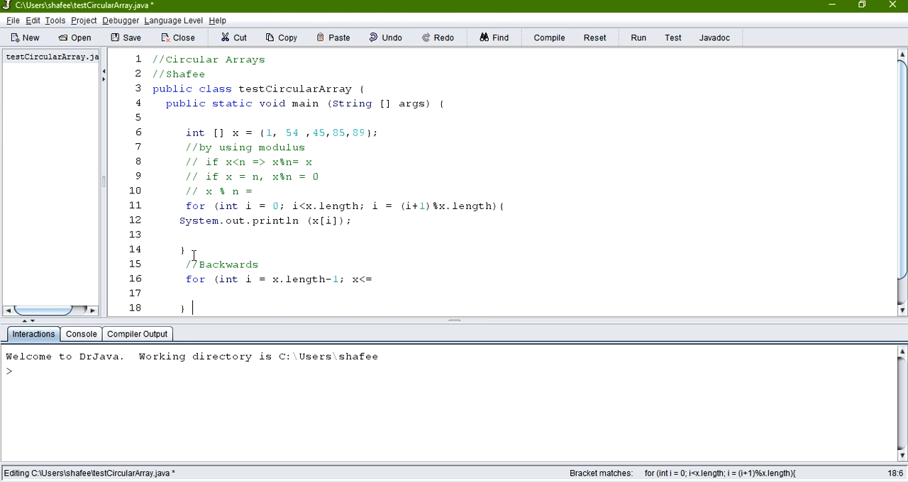
Fix the comparison to x>= 0 and close the header with x--)
click(179, 292)
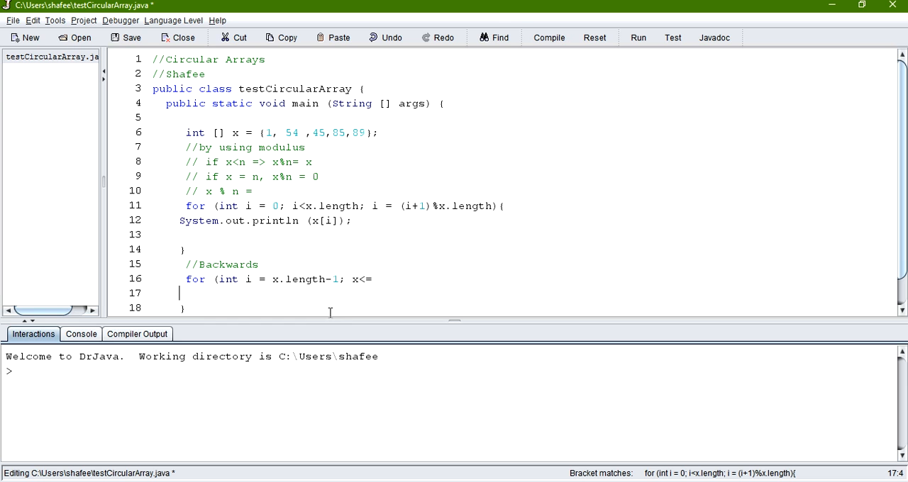
click(360, 278)
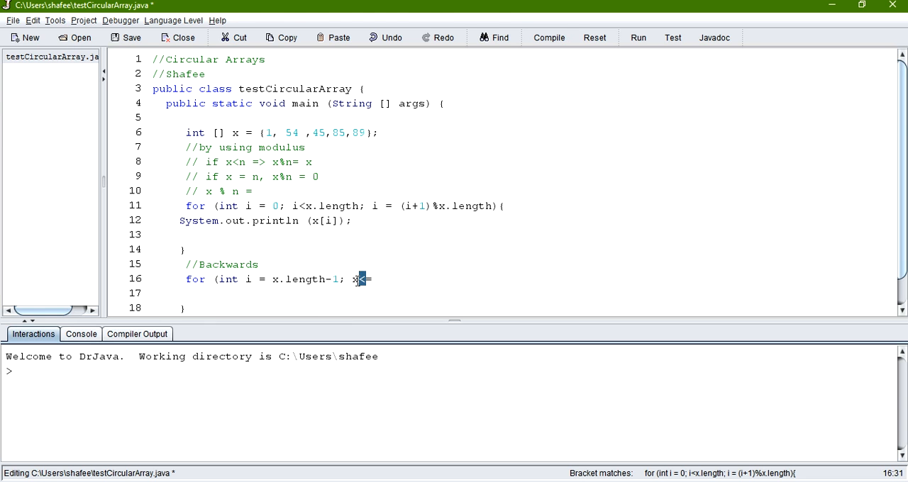
text(>=)
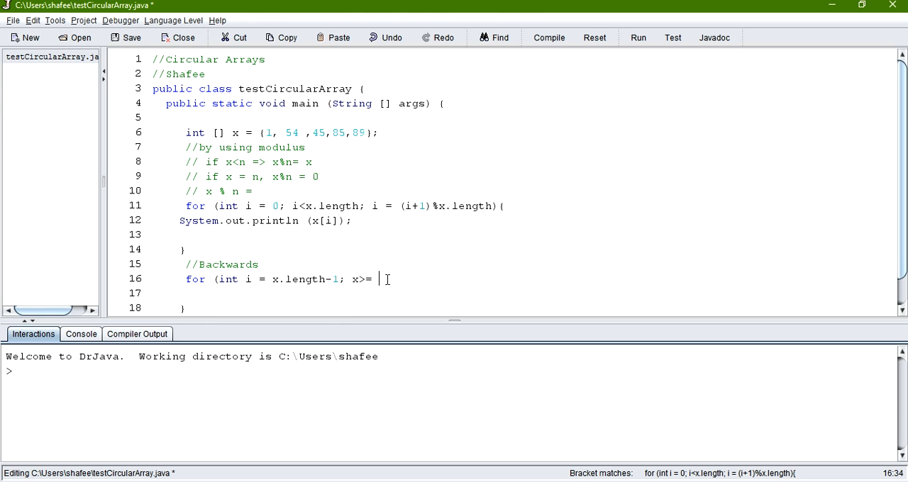
text(0;)
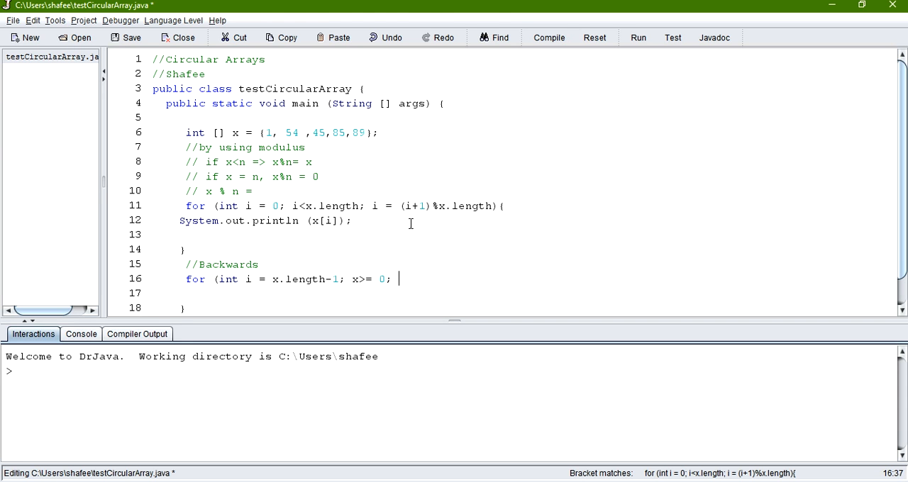
text(x)
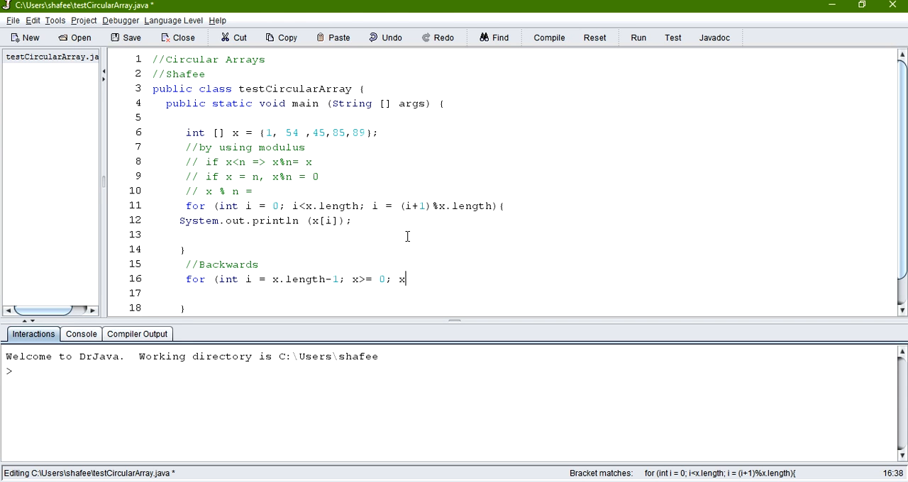
text(--){)
text(})
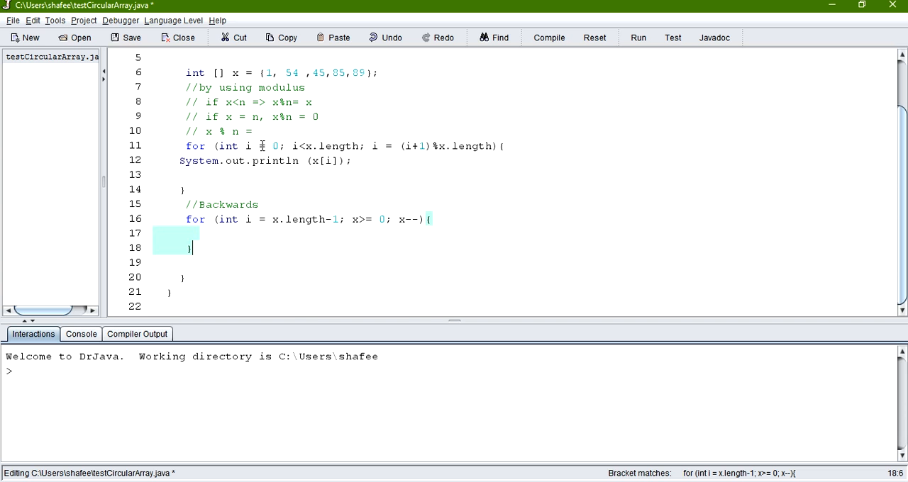
Print x[i] inside the backwards loop and begin an if condition
triple_click(264, 160)
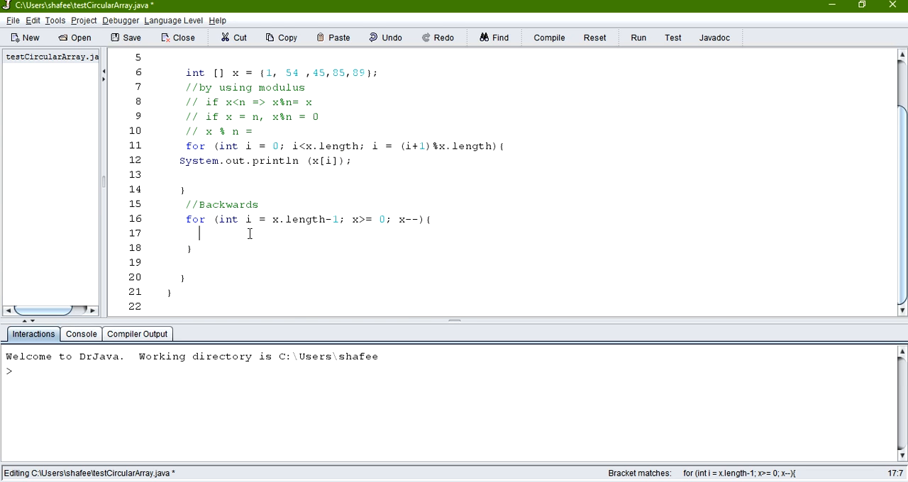
text(System.out.println (x[i]);)
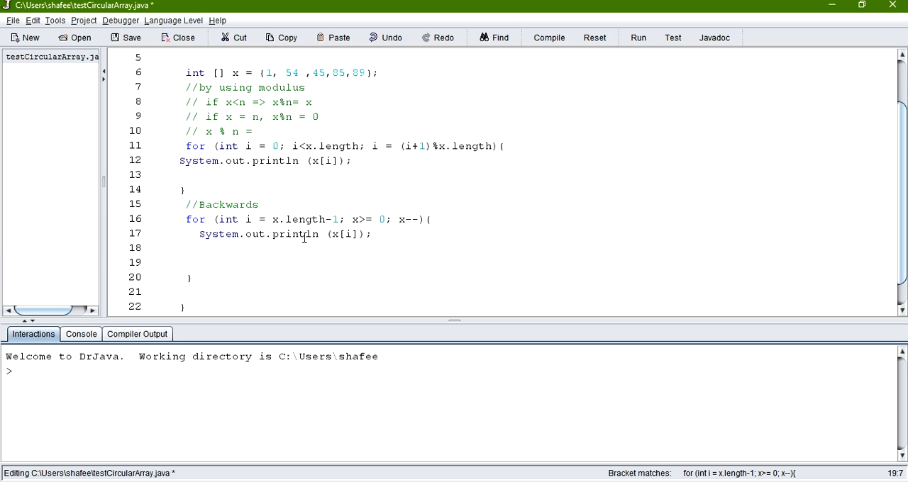
text(if ()
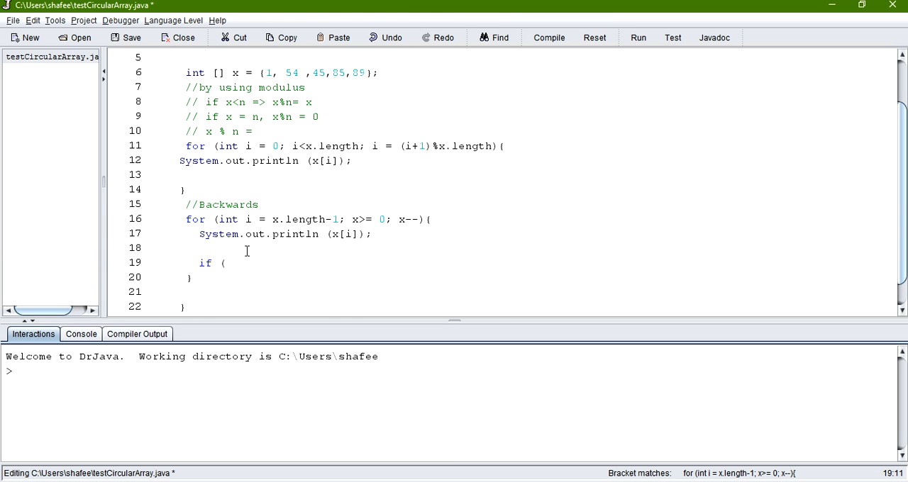
text(x==)
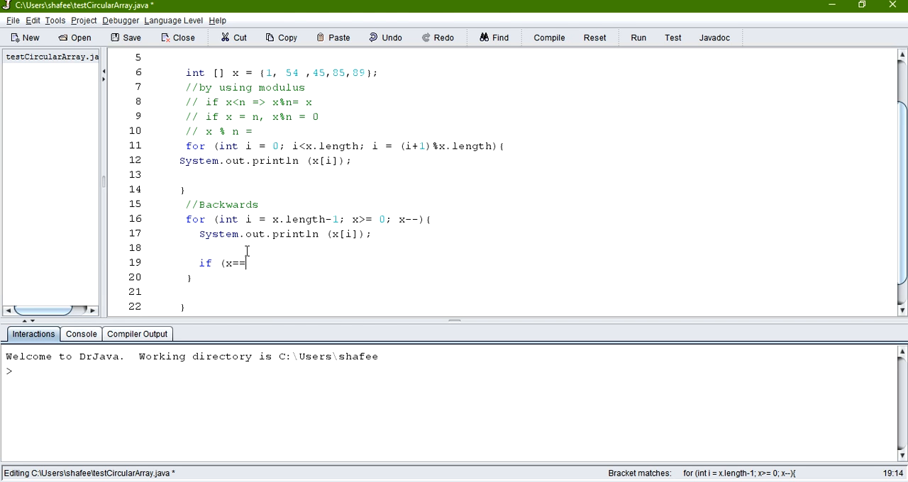
Correct the condition to read if (i==0 { after erasing the typos
key(BackSpace)
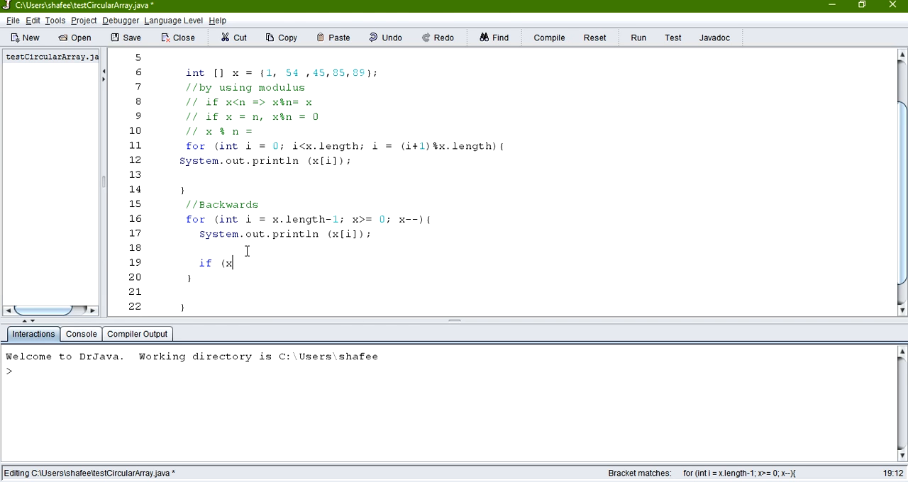
text(1)
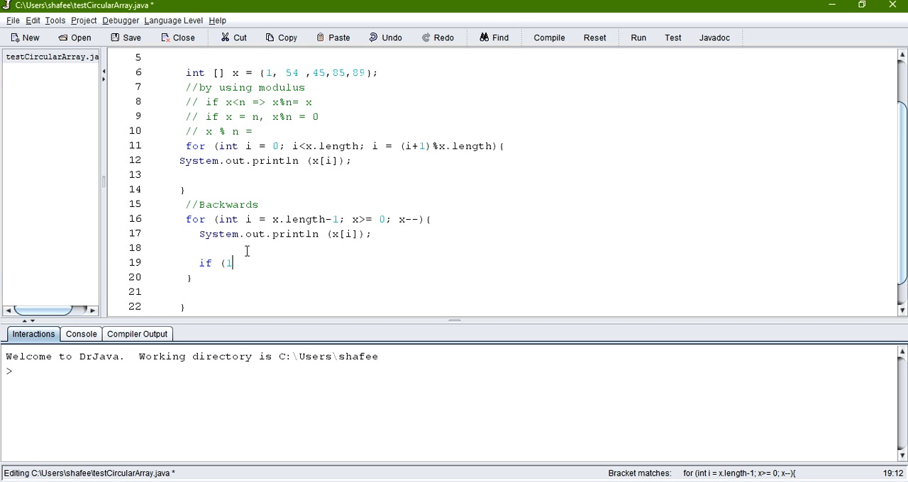
key(backspace)
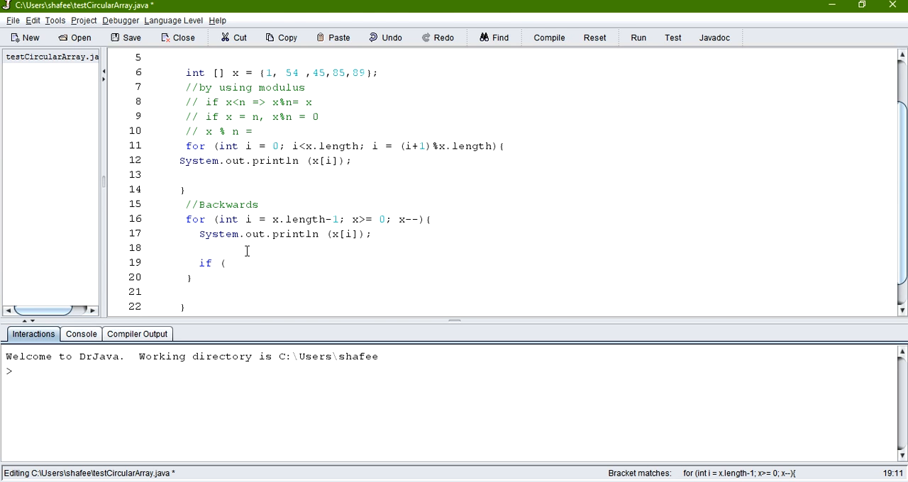
text(i==)
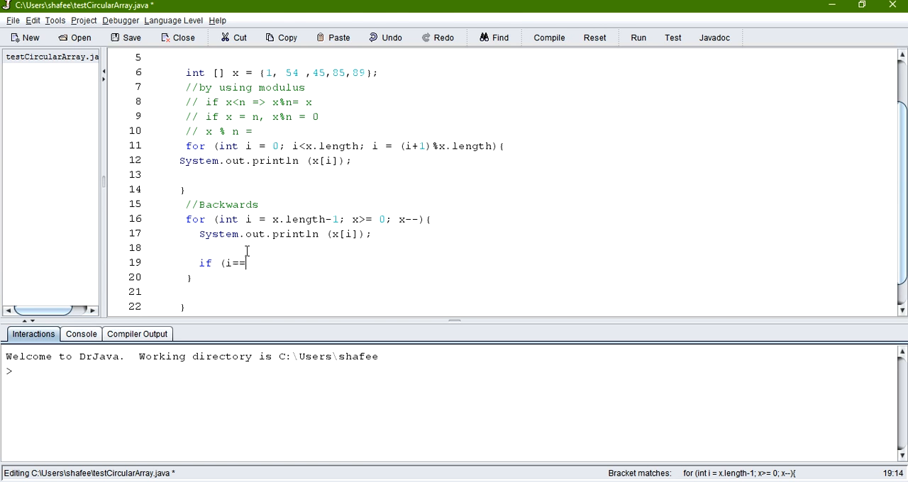
text(0)
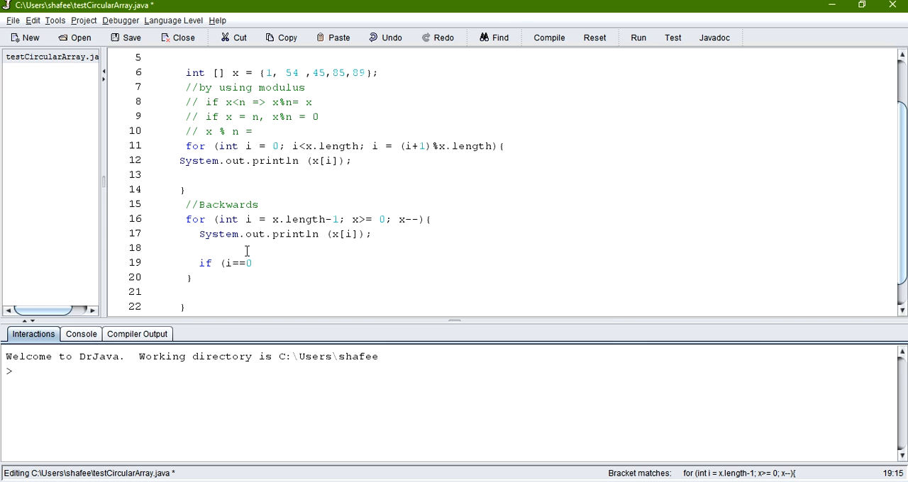
text({)
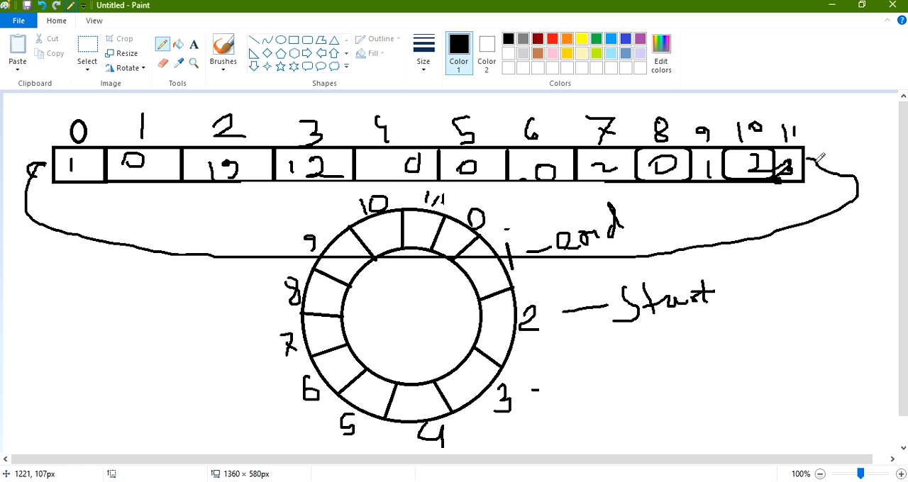
mouse_move(849, 247)
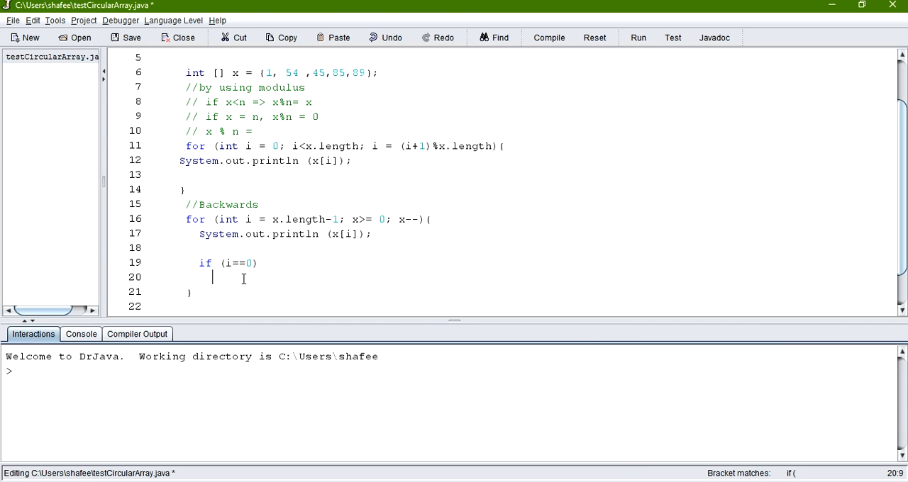
Set i = x.length inside the wrap-around if
text(i =)
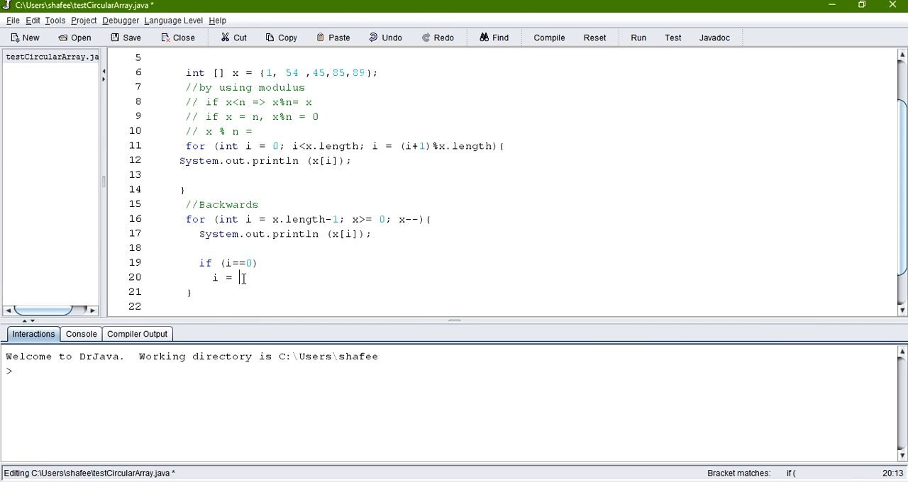
text(x.l)
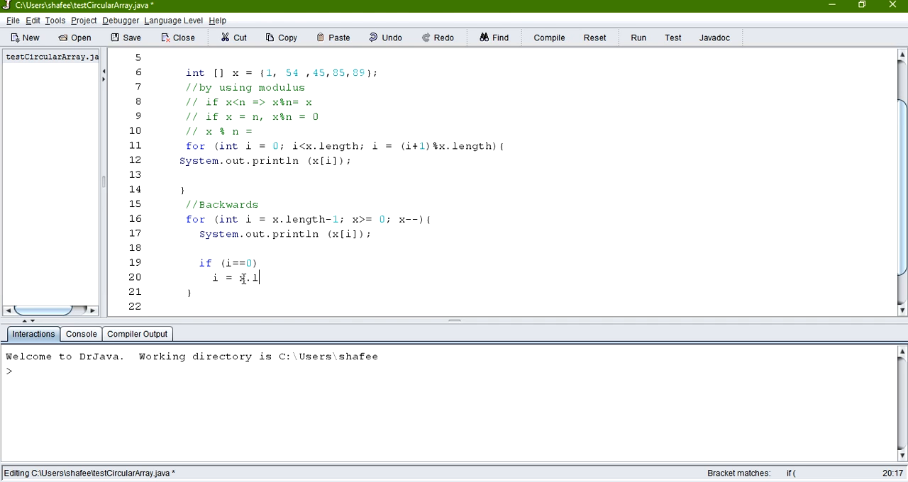
text(ength;)
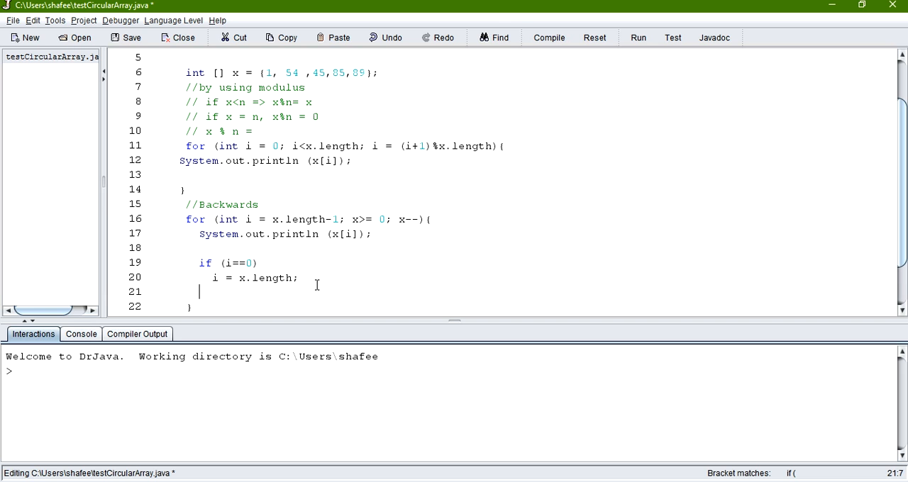
Add the comment //x.length =12 noting the array size
text(//x)
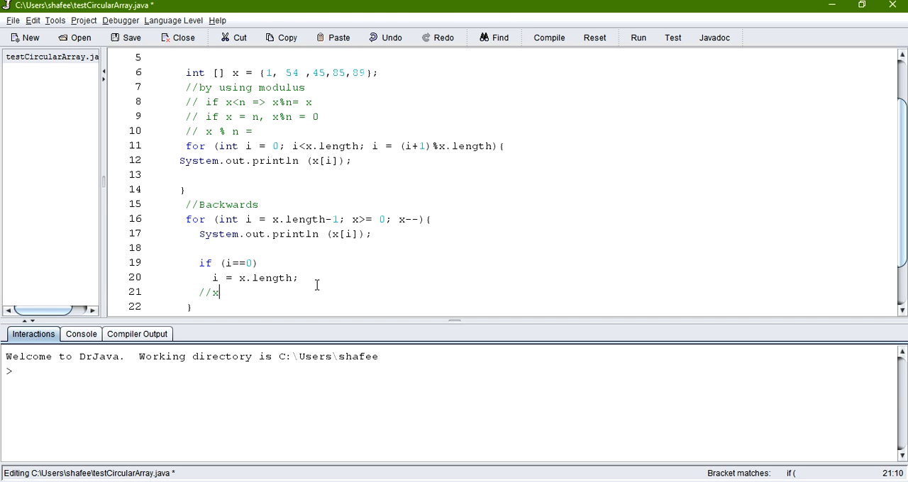
text(.length)
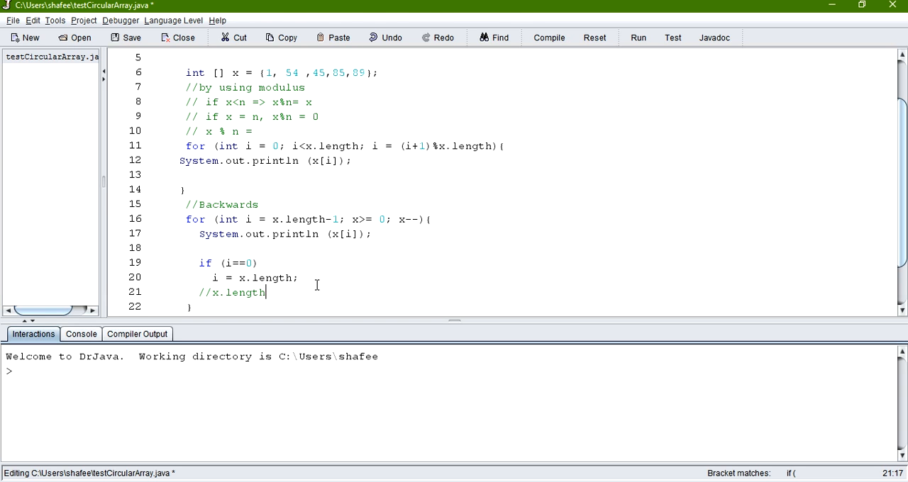
text(=)
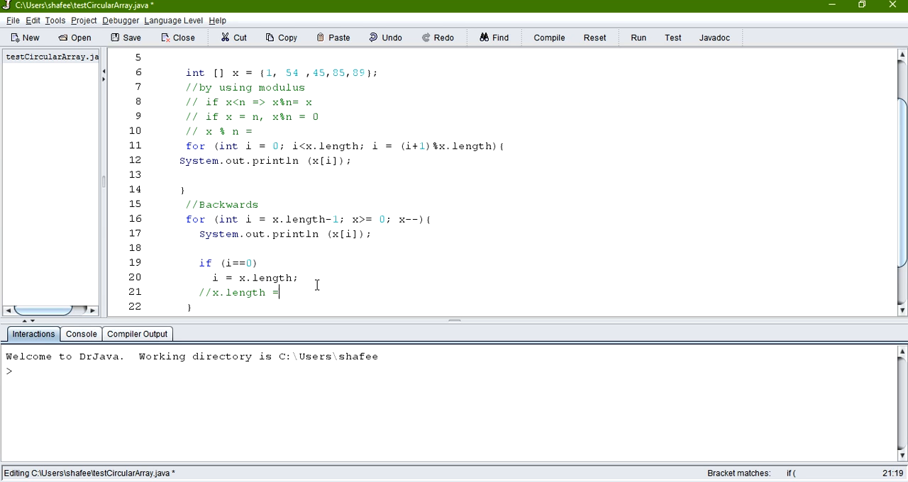
text(12)
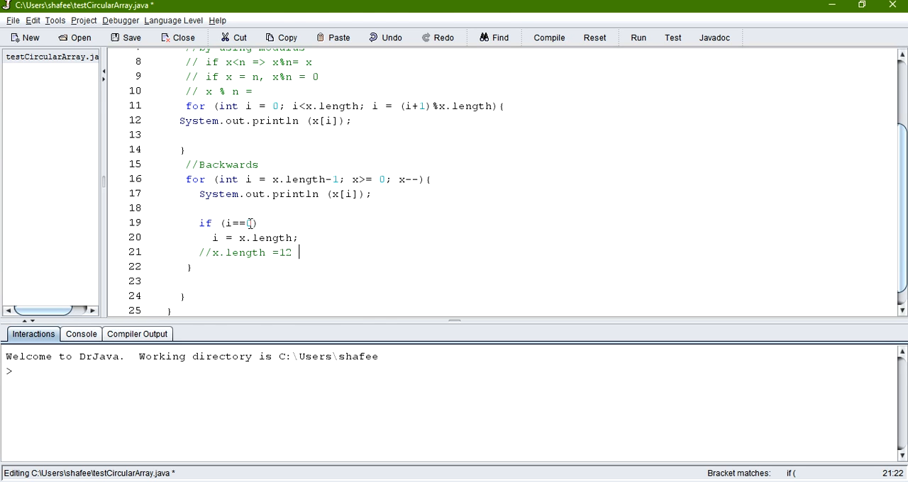
text(0)
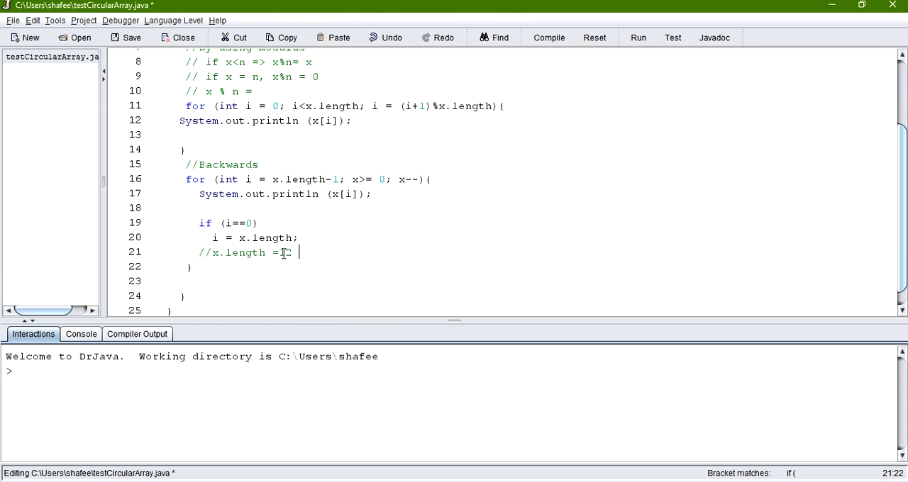
text(12)
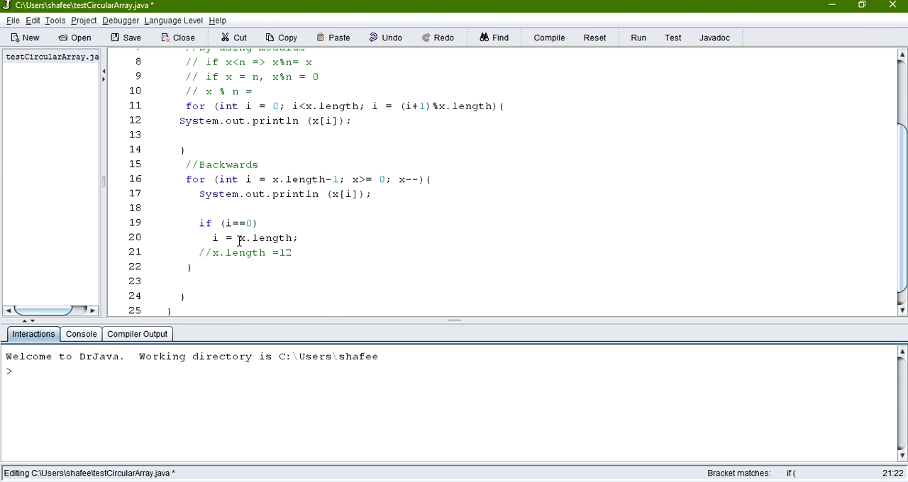
Change the loop comparison from x>= 0 to i>= 0 and recompile
click(193, 266)
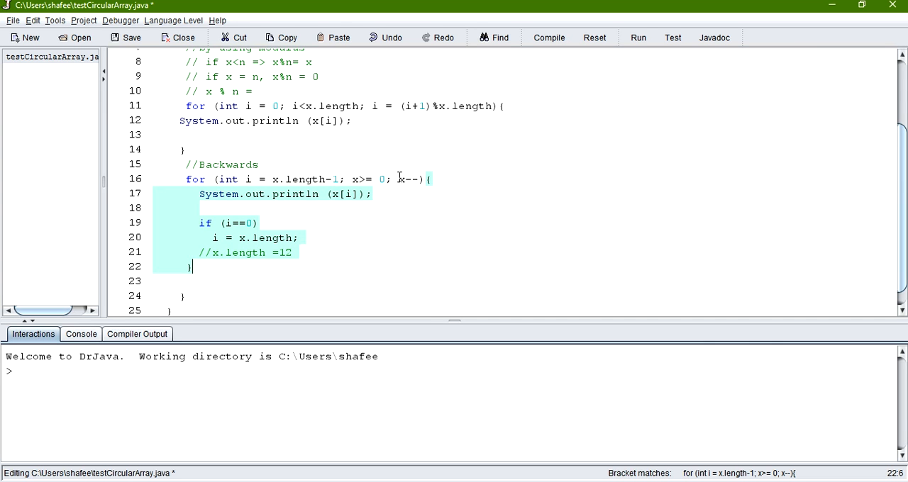
double_click(408, 179)
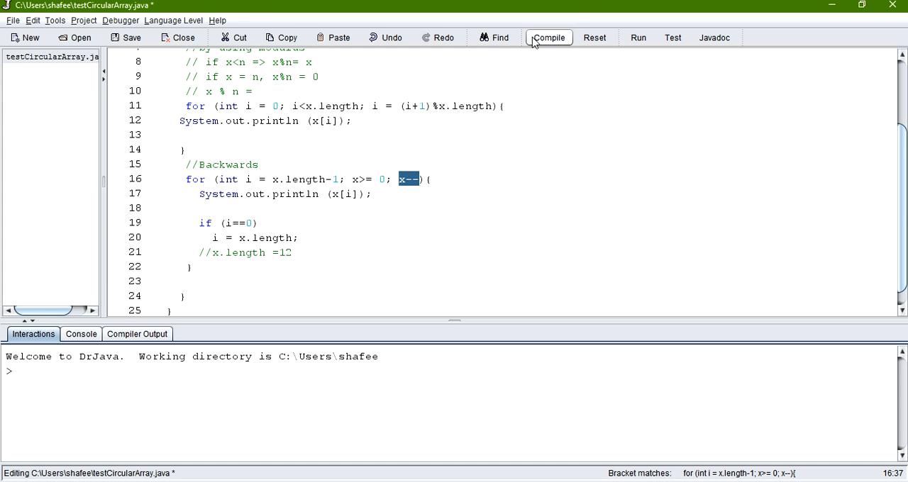
click(548, 37)
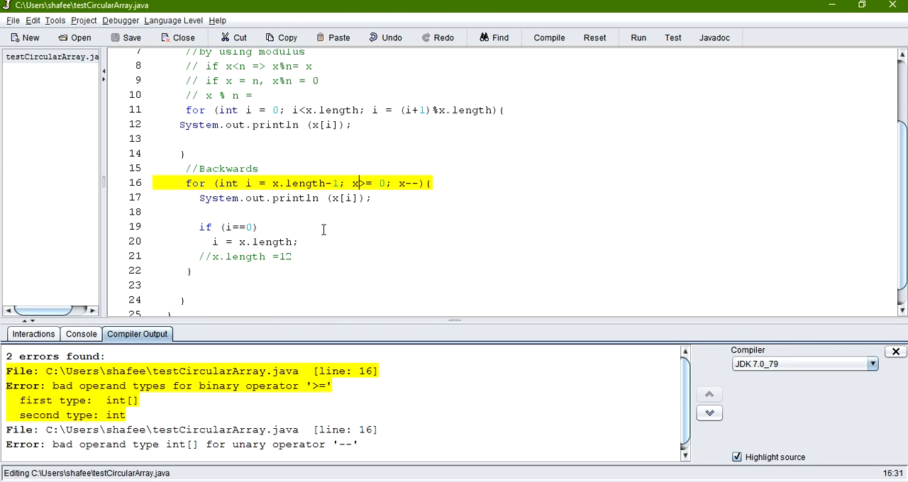
text(i)
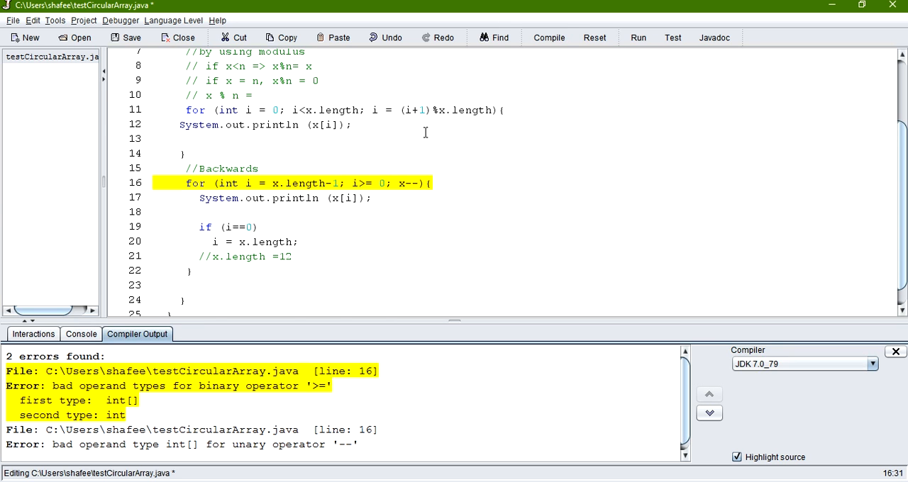
click(548, 37)
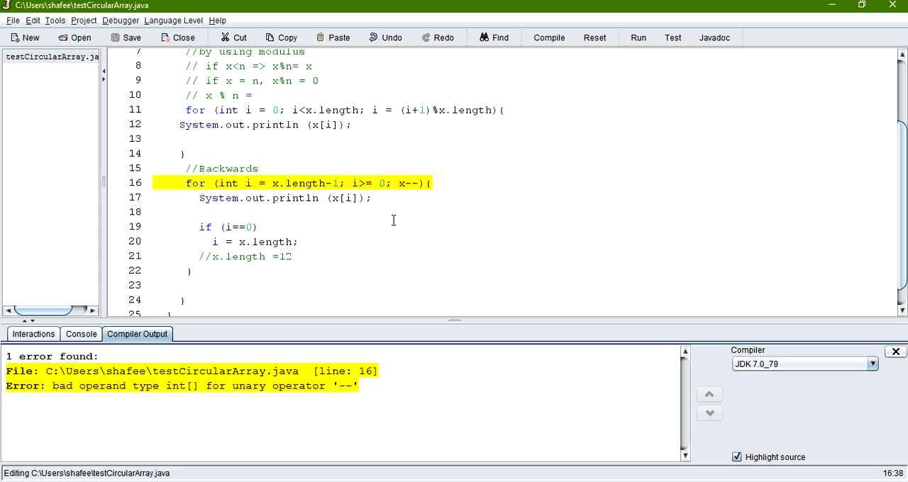
Replace x-- with the modulus step i = (i+1)%x.length and compile cleanly
double_click(408, 183)
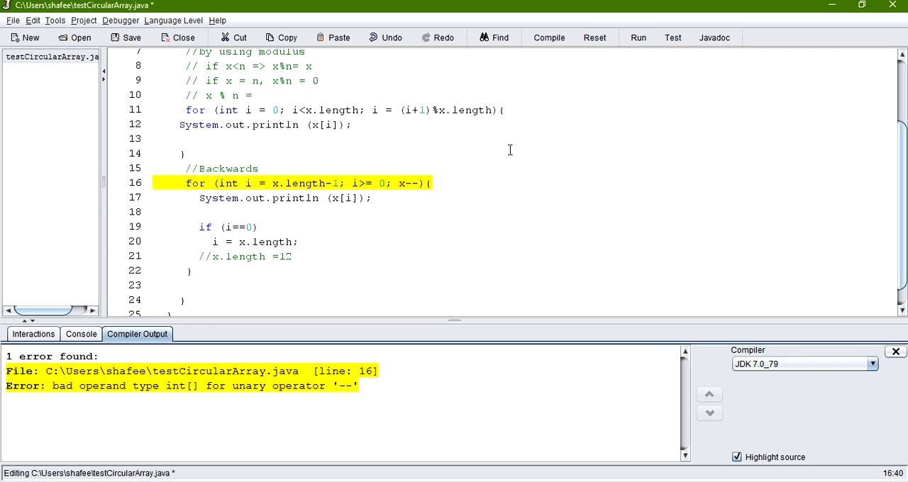
click(547, 36)
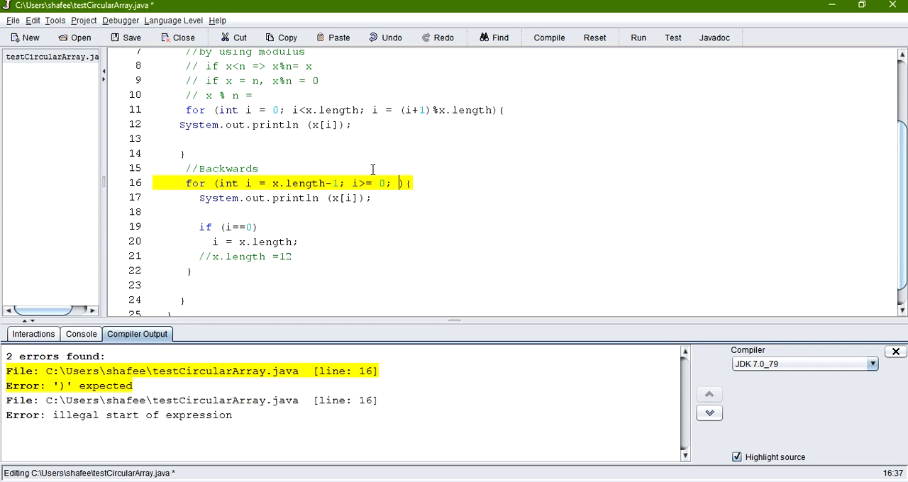
double_click(448, 111)
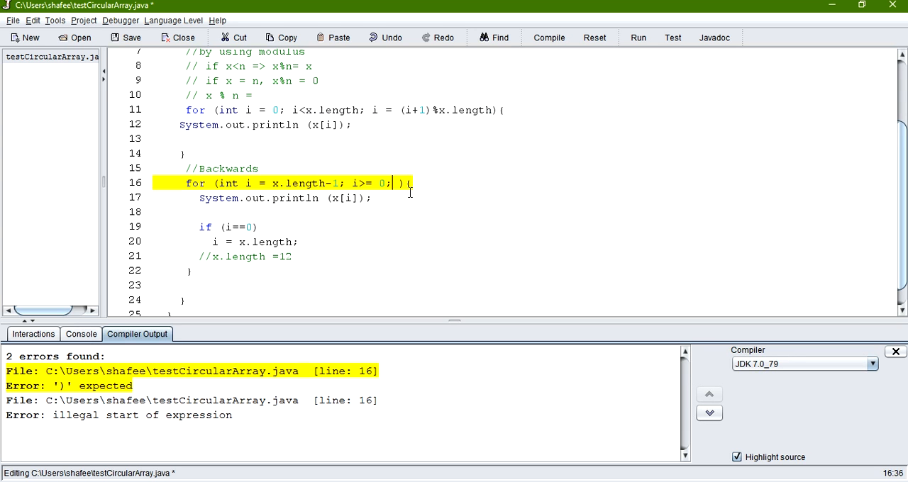
text(i = (i+1)%x.length ))
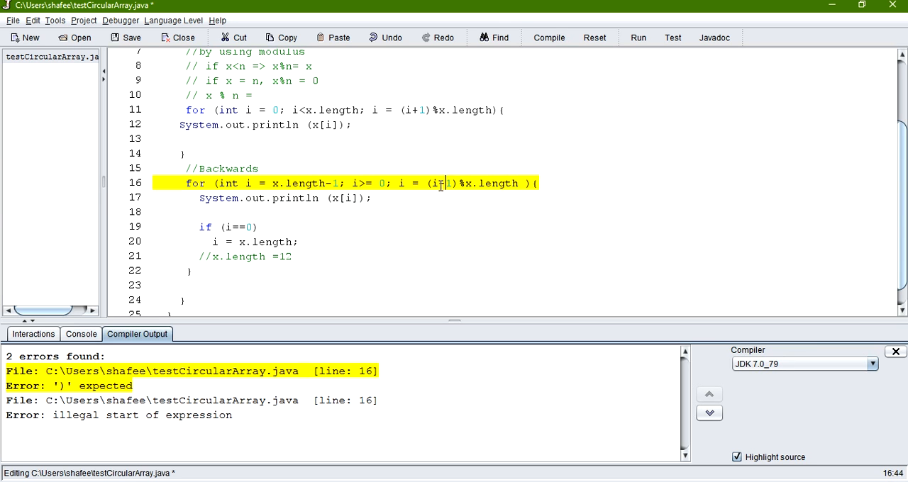
click(548, 37)
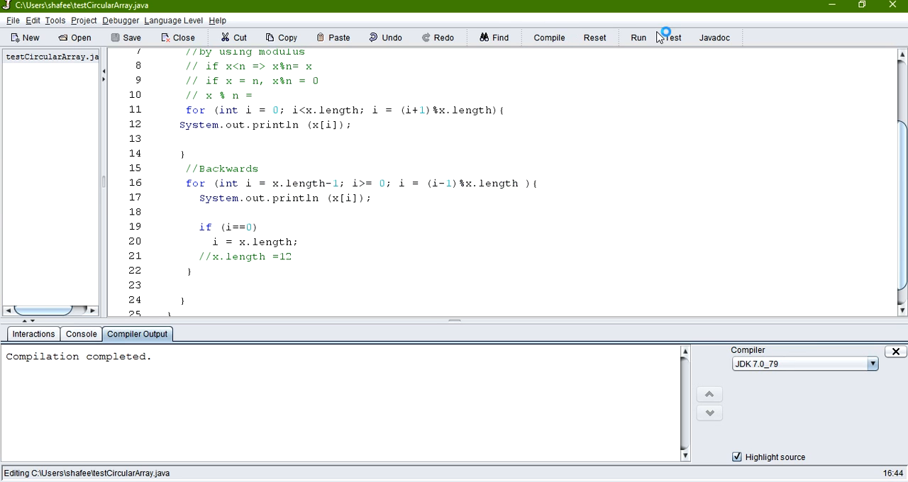
Run testCircularArray to see the printed values 85, 89, 1, 54
click(637, 37)
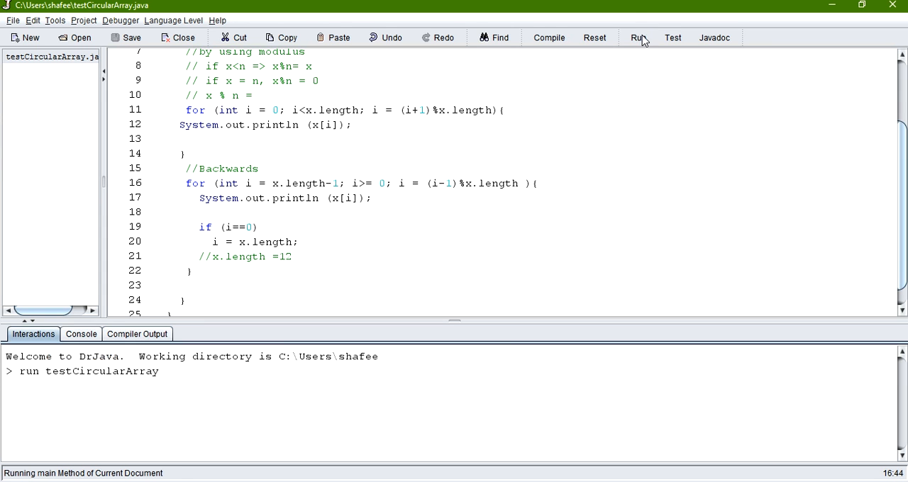
click(637, 37)
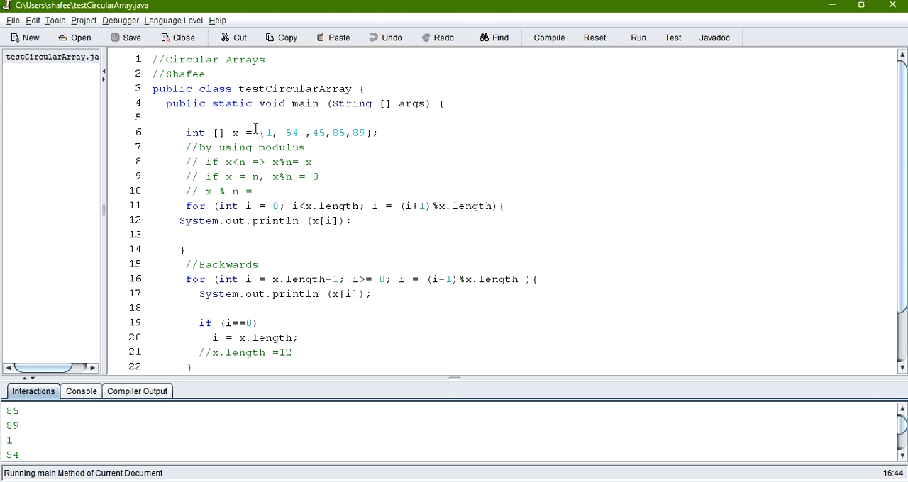
mouse_move(312, 153)
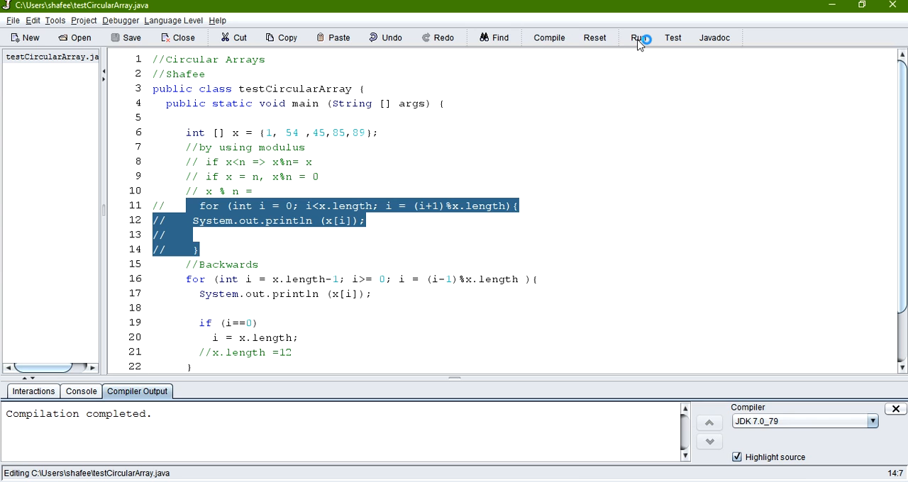
Run with only the backwards loop and scroll through the endless 89, 85, 45, 54, 1 output
click(638, 37)
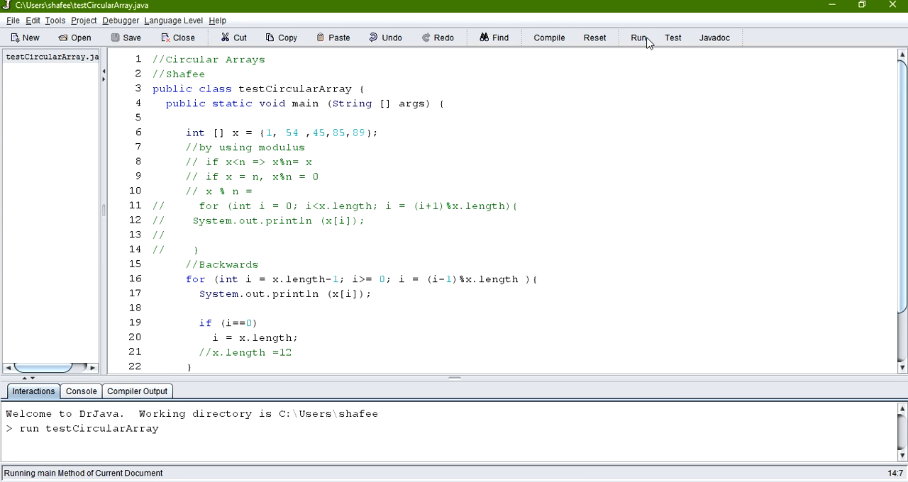
click(637, 37)
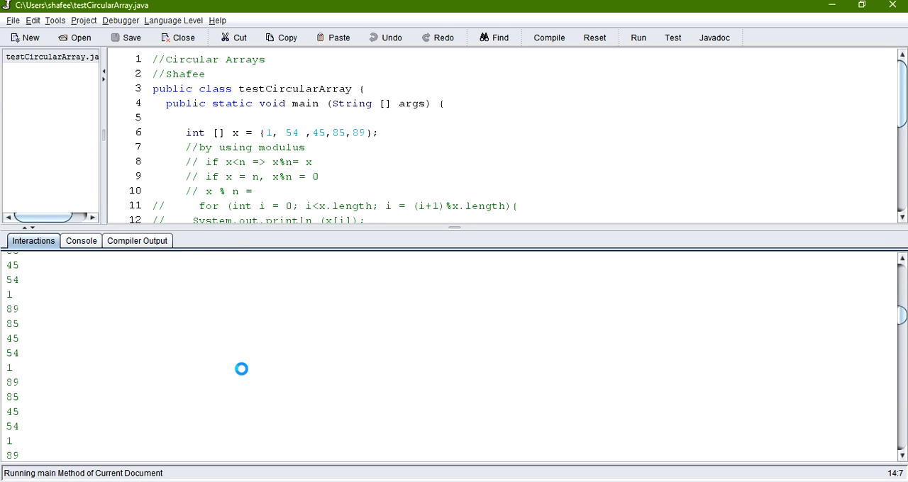
scroll(down, 3)
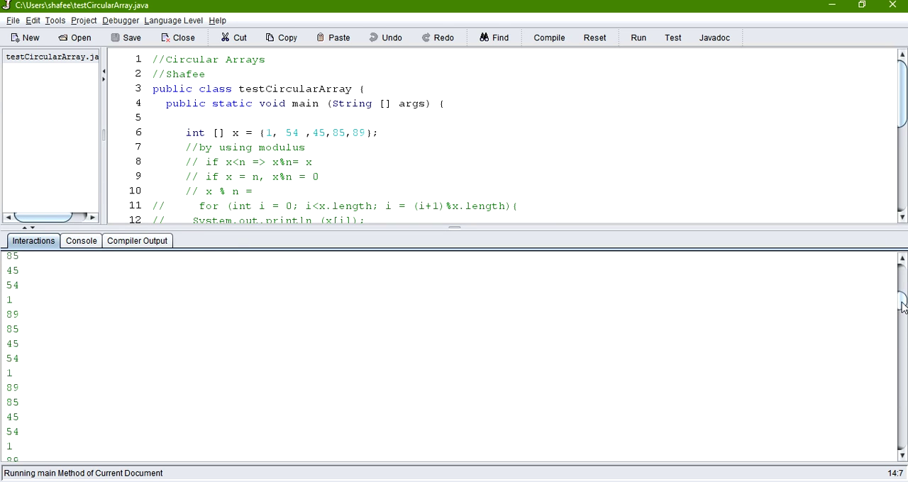
scroll(down, 3)
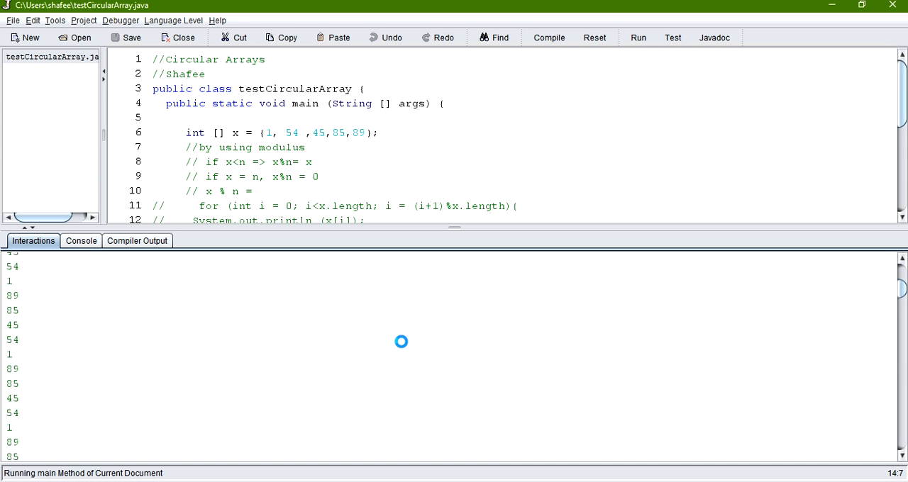
scroll(down, 3)
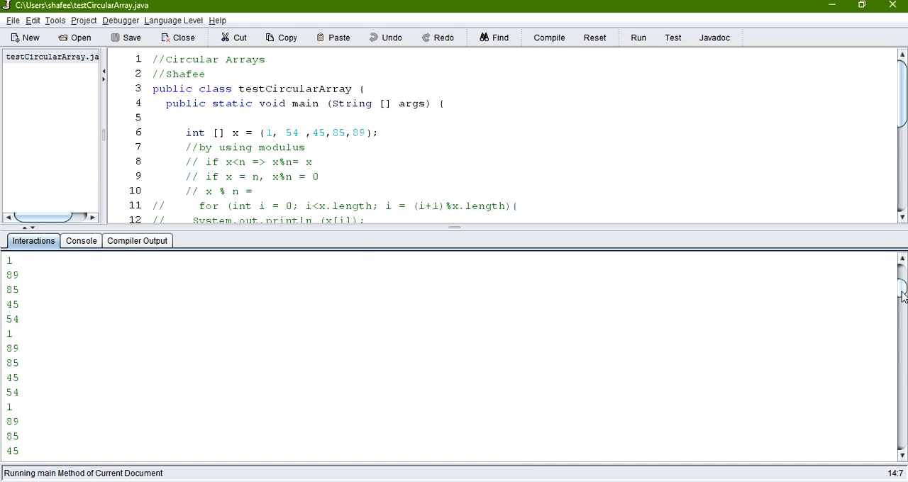
scroll(down, 3)
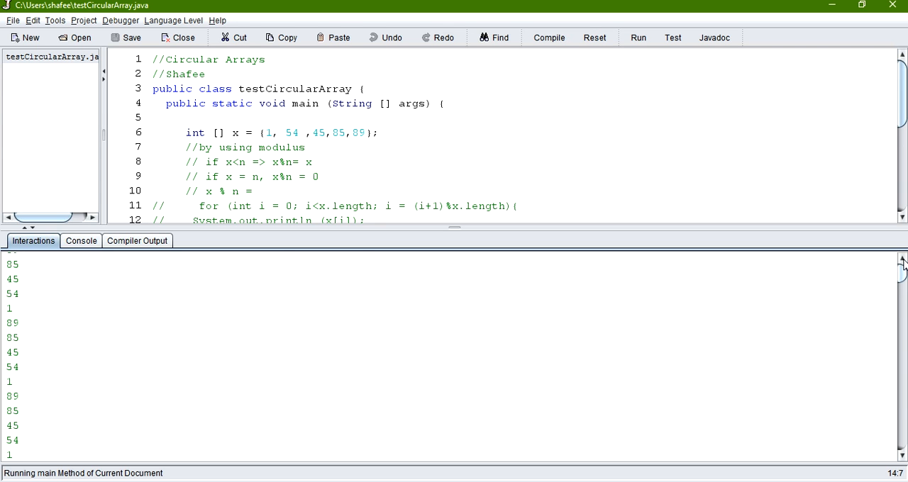
scroll(down, 3)
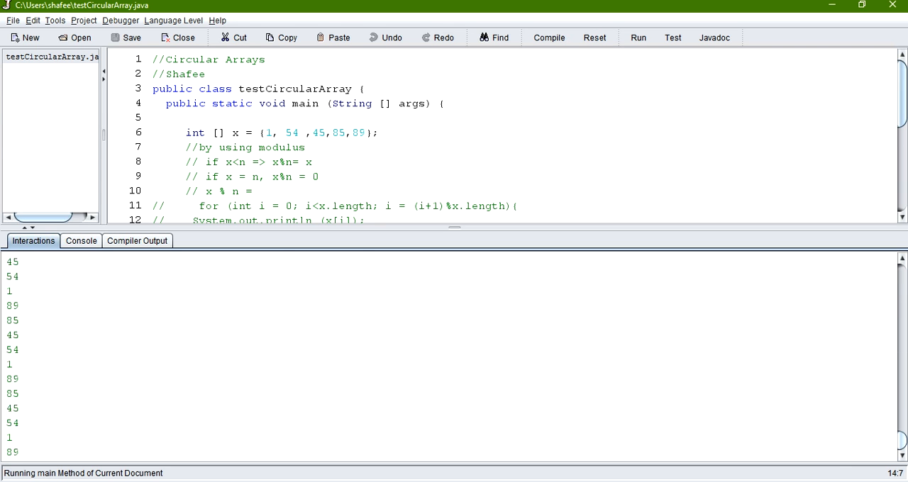
scroll(down, 3)
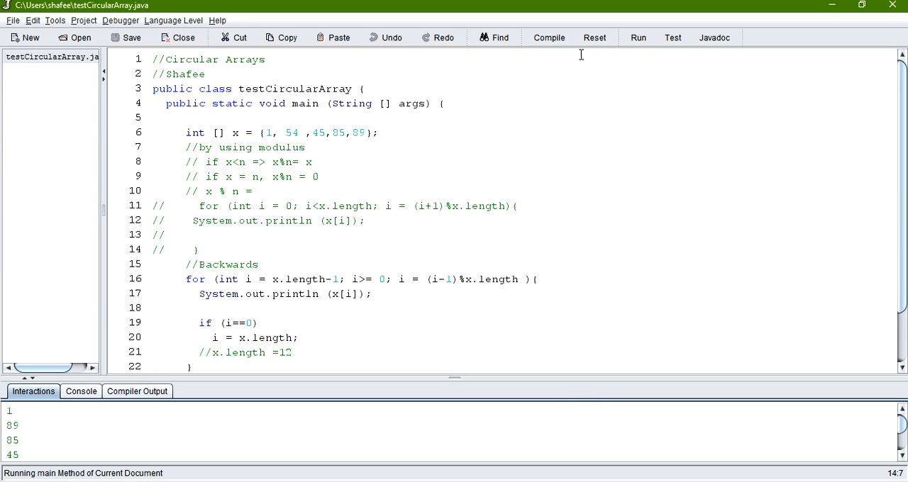
Reset the interactions, confirming Yes, to stop the endless run and restore the welcome prompt
click(595, 37)
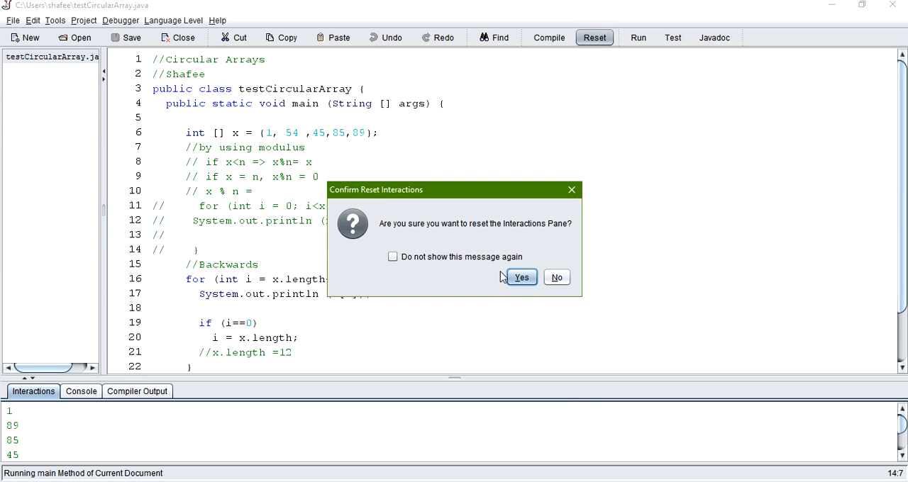
click(522, 277)
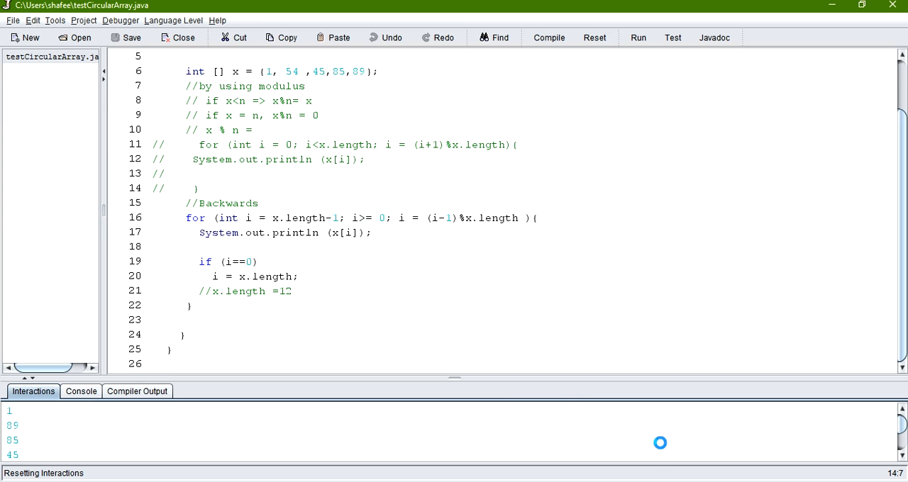
click(595, 37)
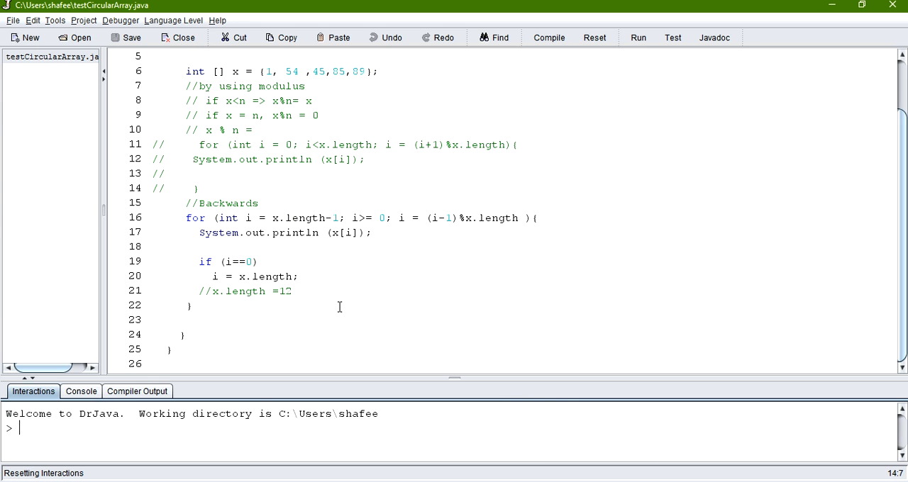
scroll(up, 3)
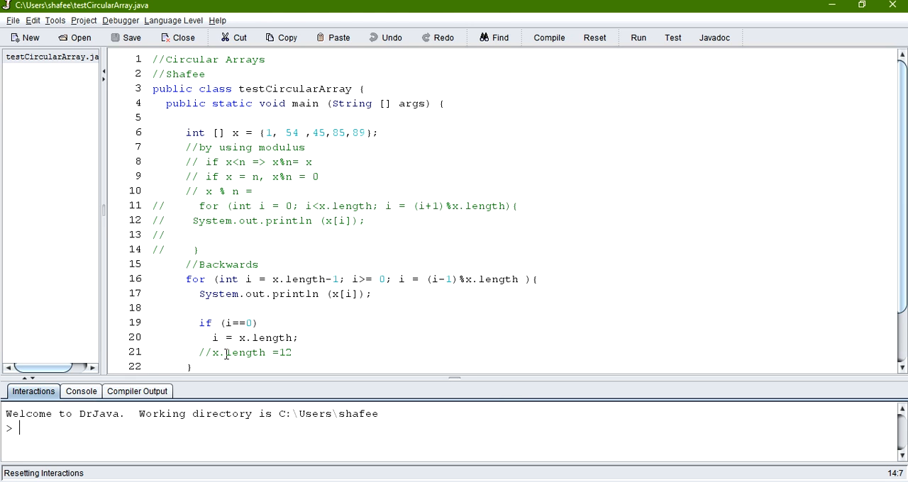
mouse_move(575, 57)
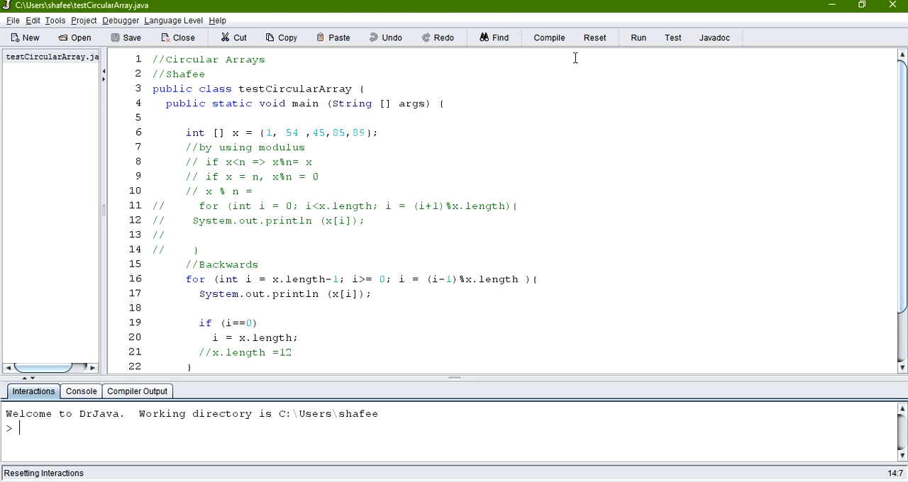